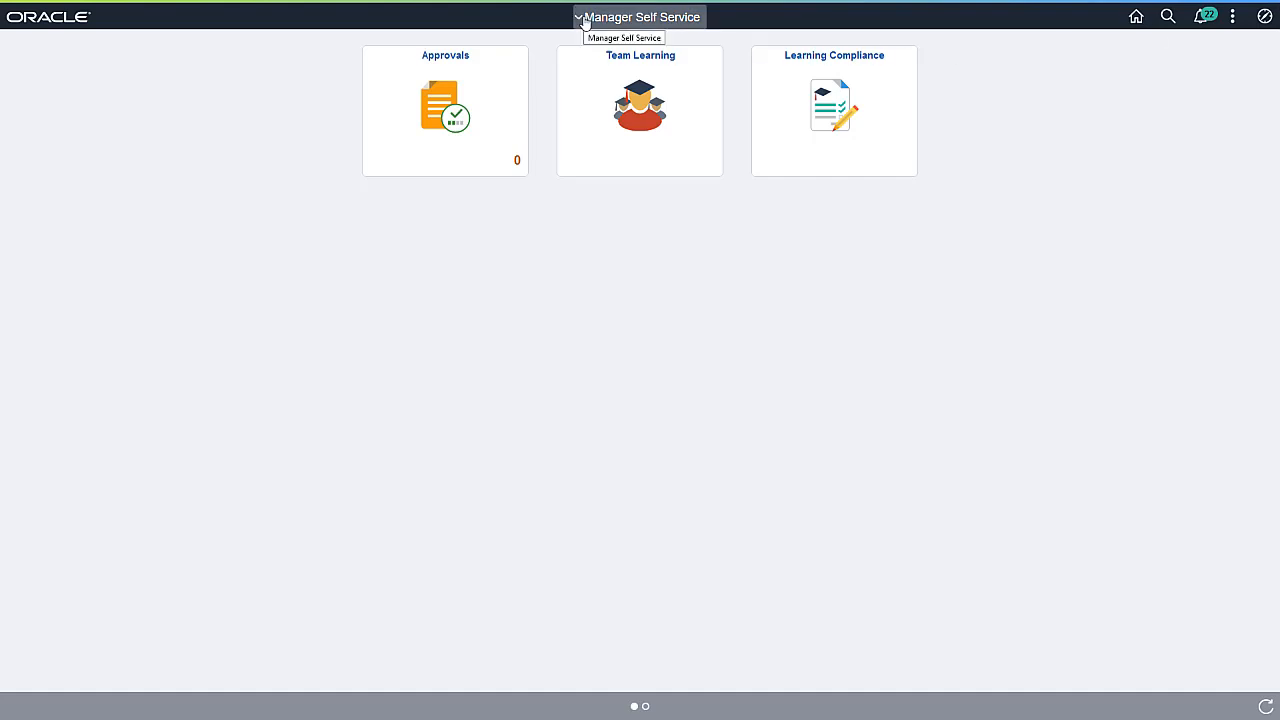
Switch the home page from Manager to Employee Self Service to reach the Learning dashboard.
click(637, 17)
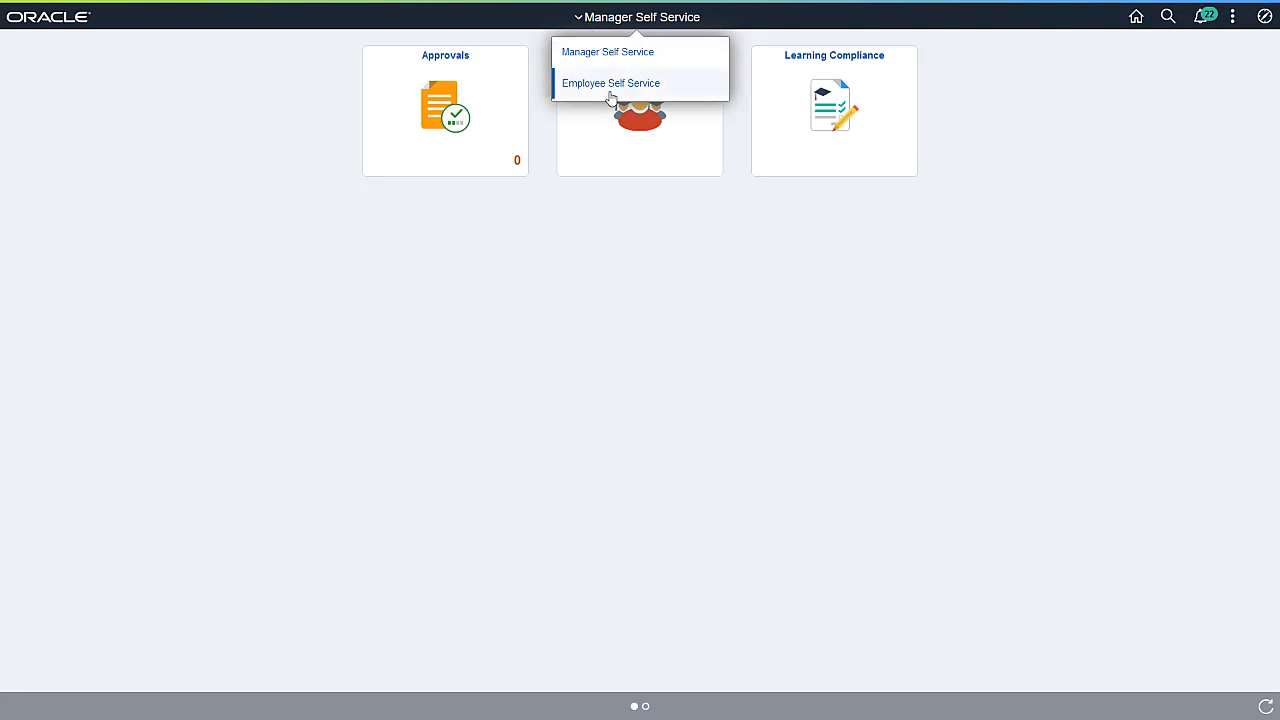
click(611, 83)
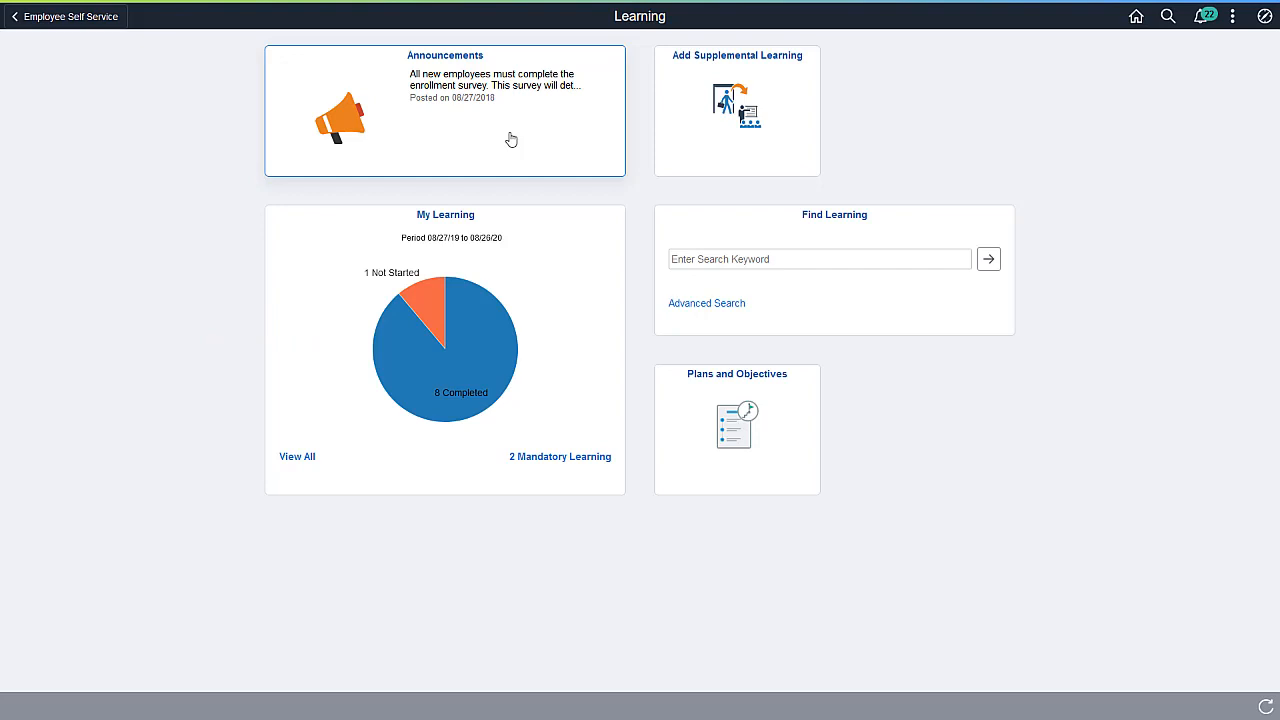
mouse_move(305, 380)
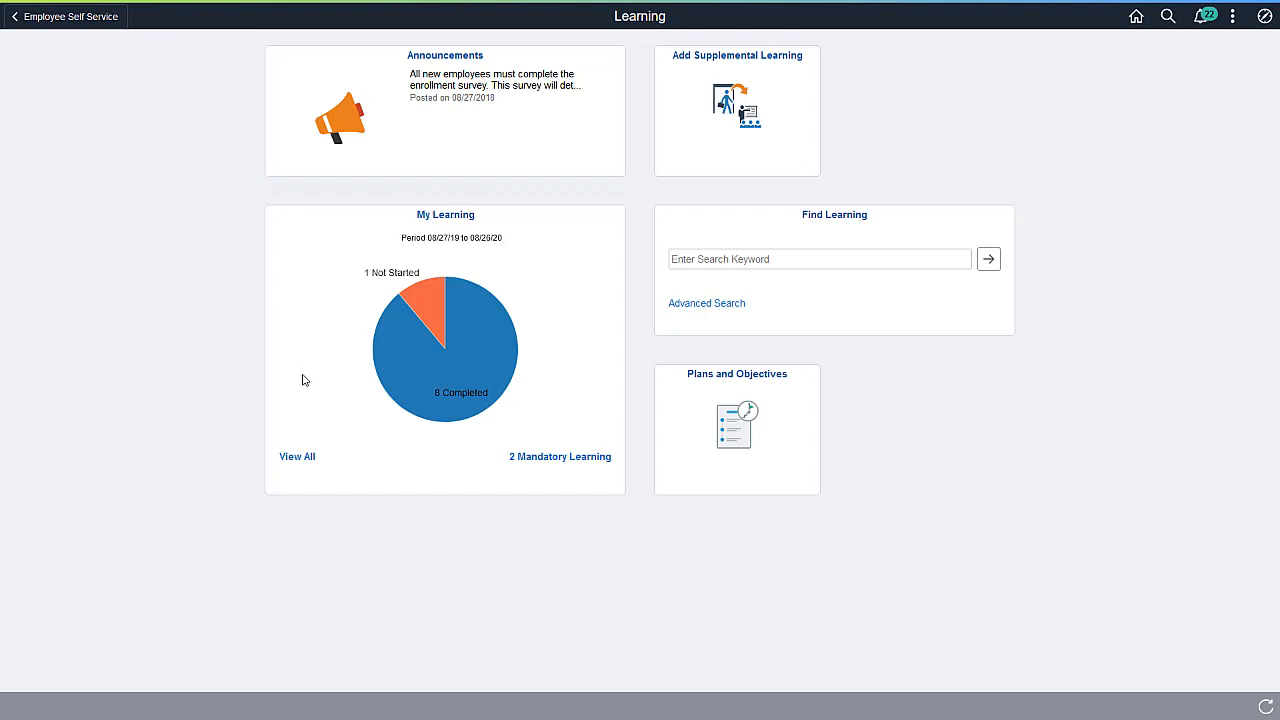
View all current learning, including the mandatory Organisational Ethics courses.
click(296, 456)
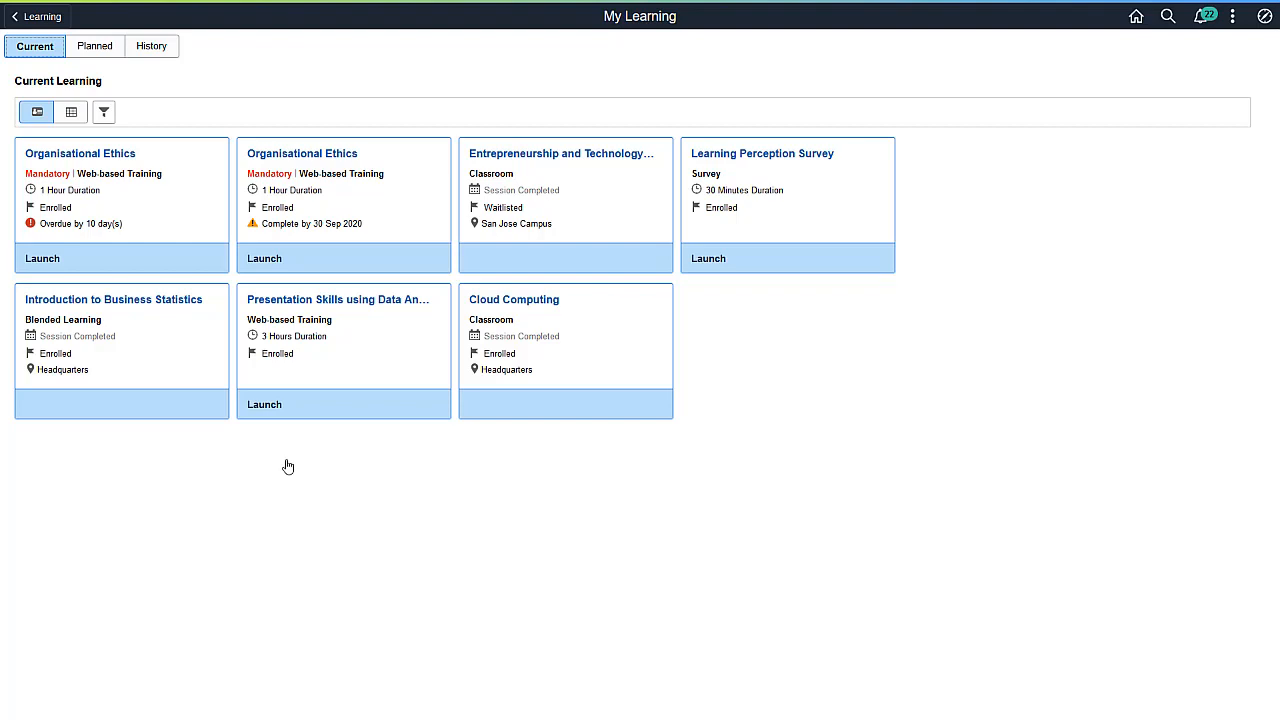
click(265, 404)
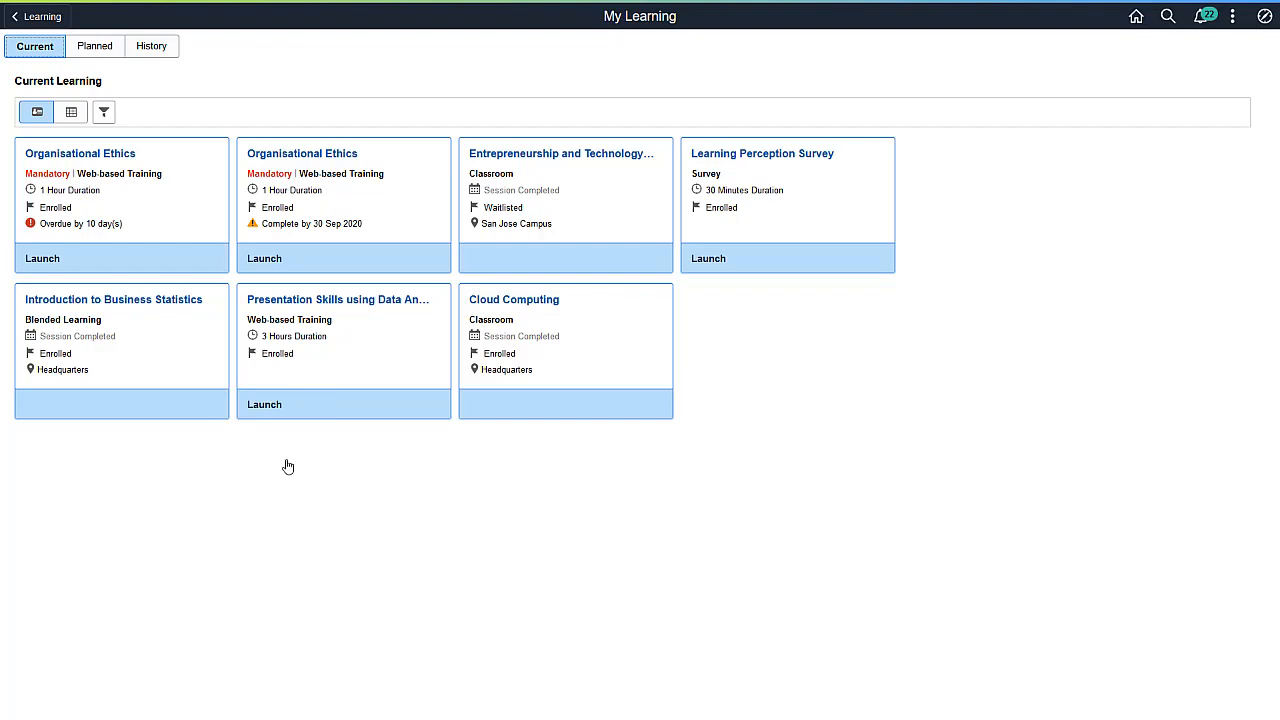
mouse_move(37, 16)
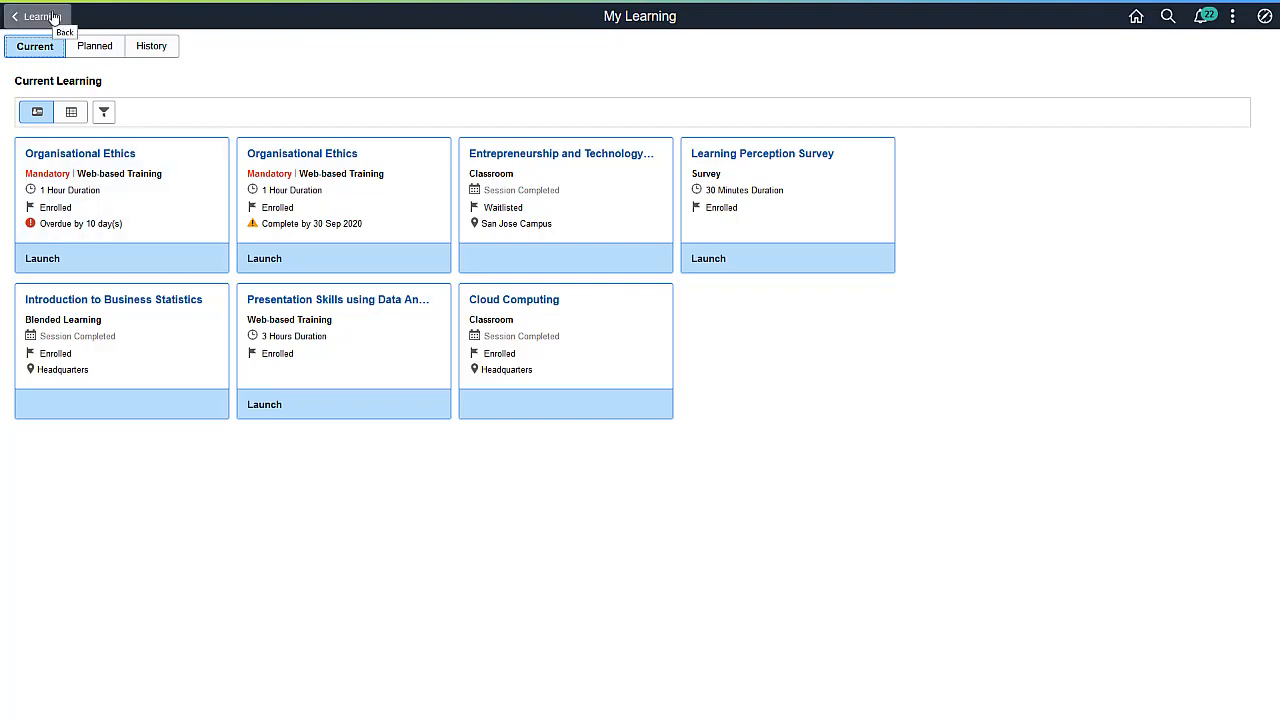
Search Find Learning for 'Security' from the Learning home page.
click(40, 16)
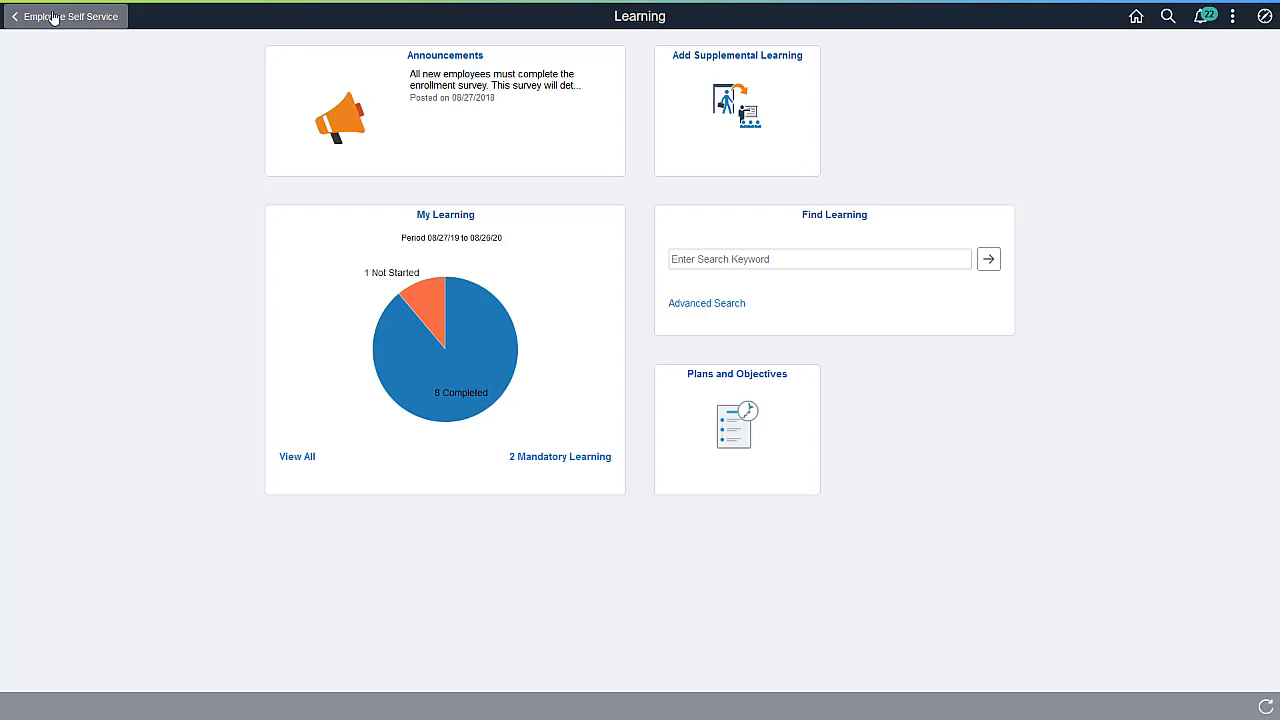
click(818, 258)
text(Security)
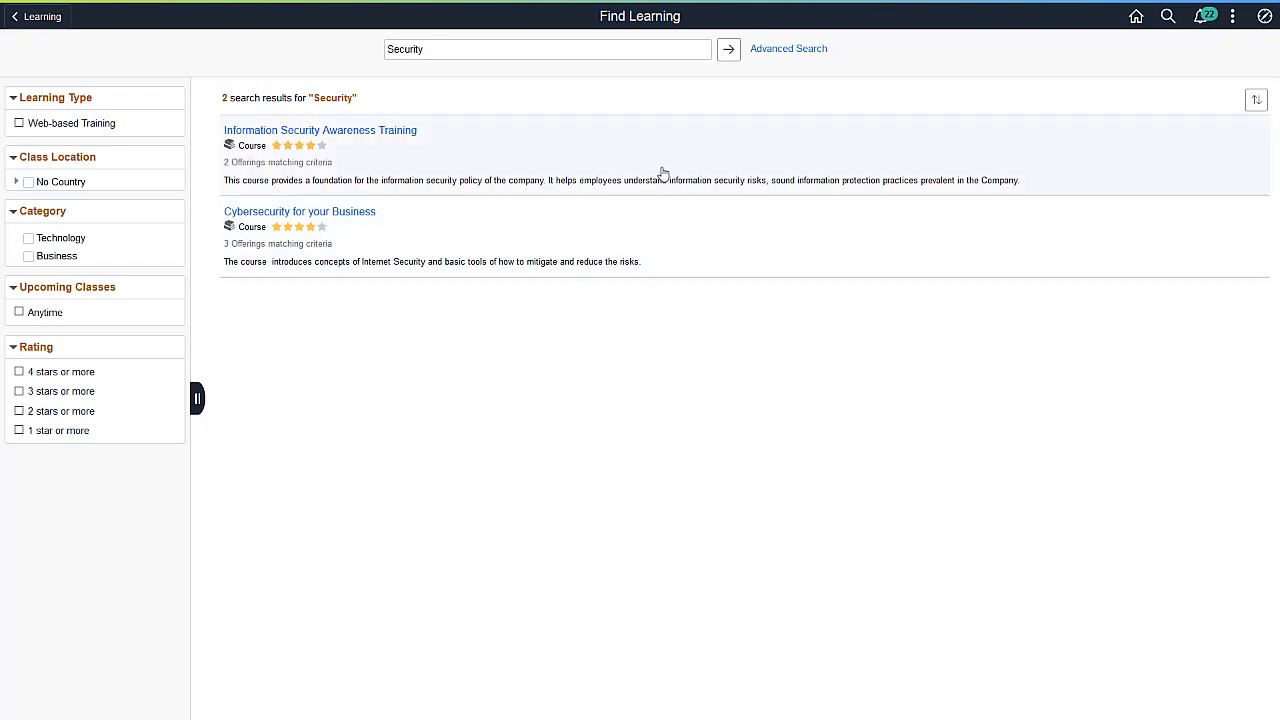
Review the two web-based Information Security Awareness Training offerings, then return to Learning home.
click(320, 130)
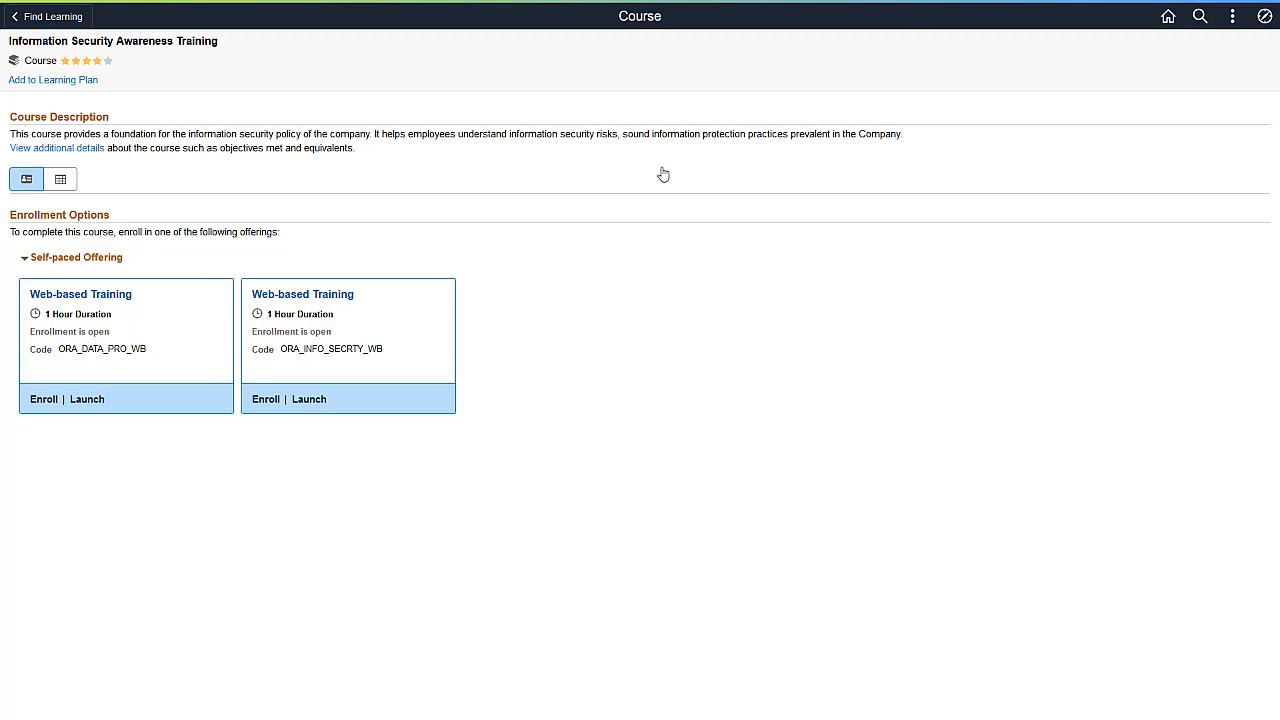
mouse_move(199, 91)
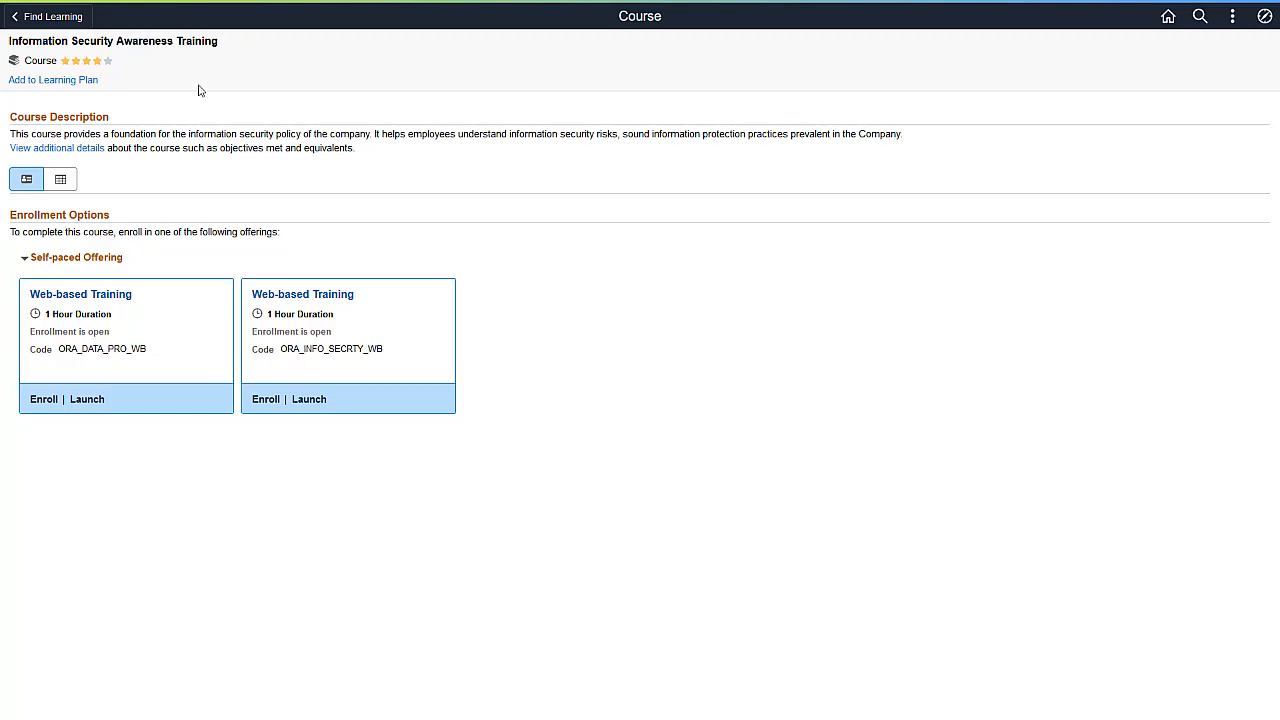
click(45, 16)
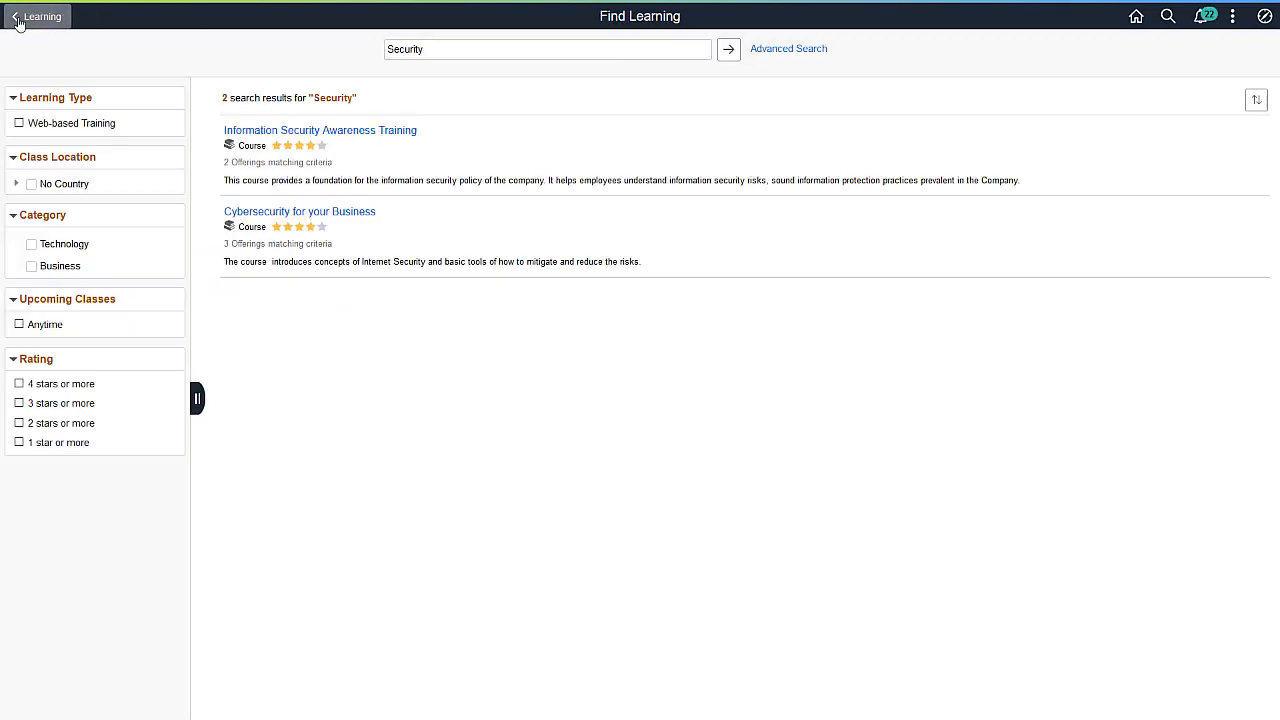
click(17, 16)
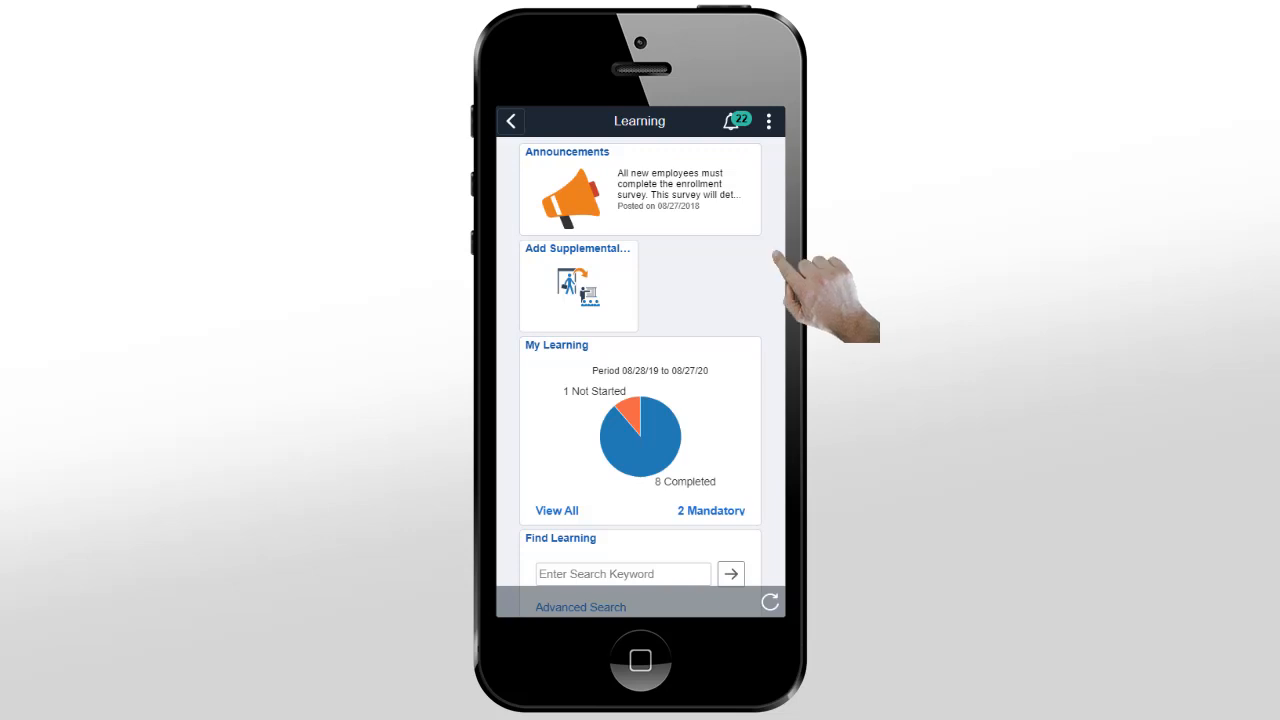
On the phone, start Add Supplemental Learning and choose its learning type.
click(578, 285)
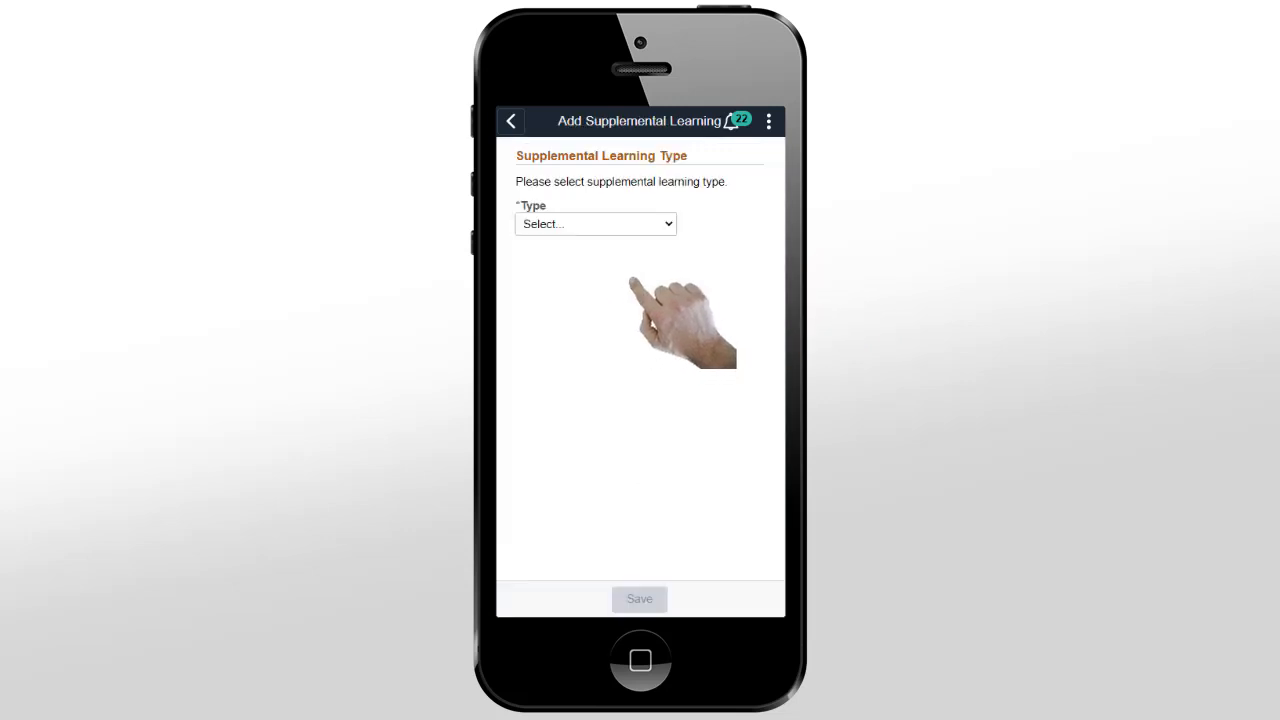
click(595, 223)
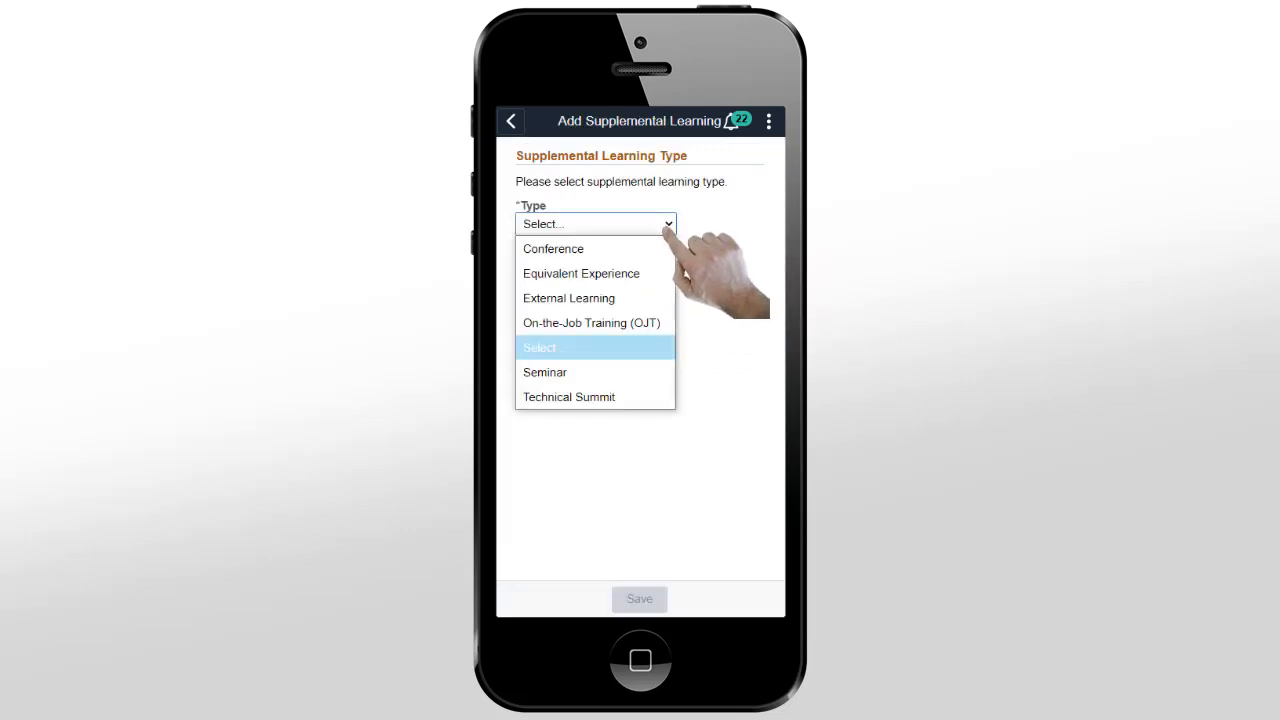
click(553, 248)
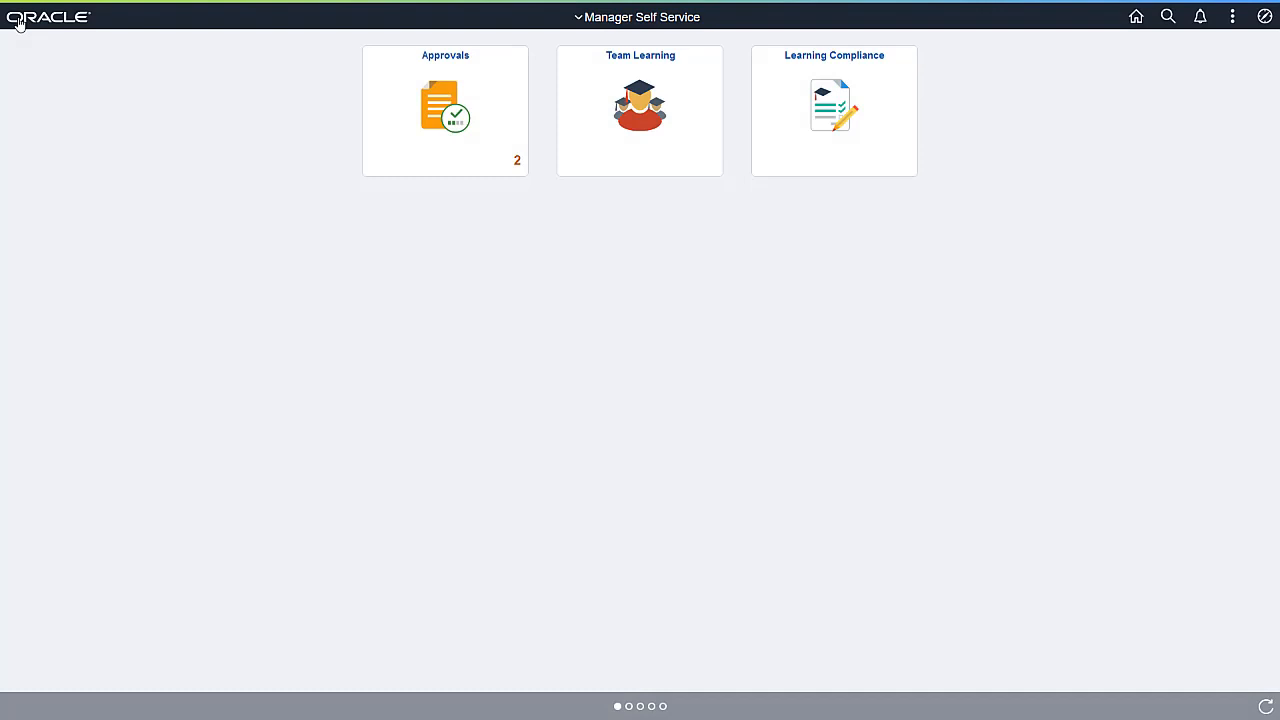
mouse_move(1265, 16)
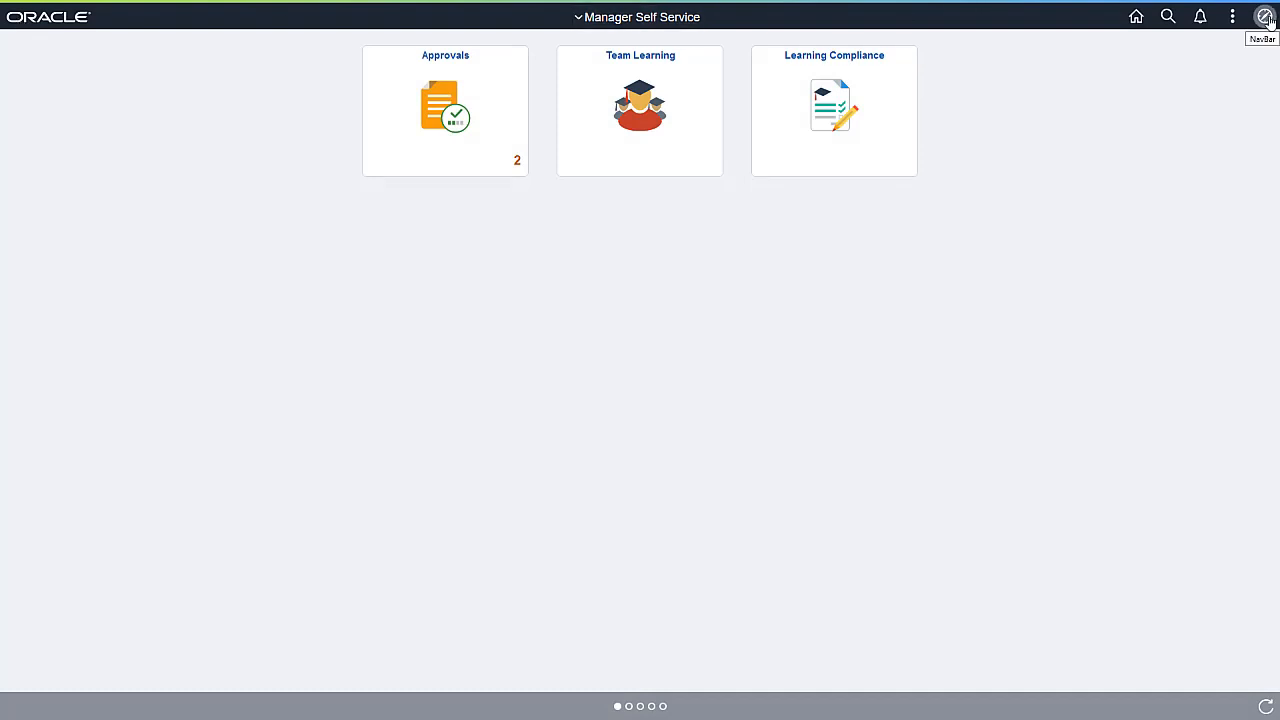
Find and open class Communication 101 (Communication Etiquette) in Catalog > Maintain Classes.
click(1265, 16)
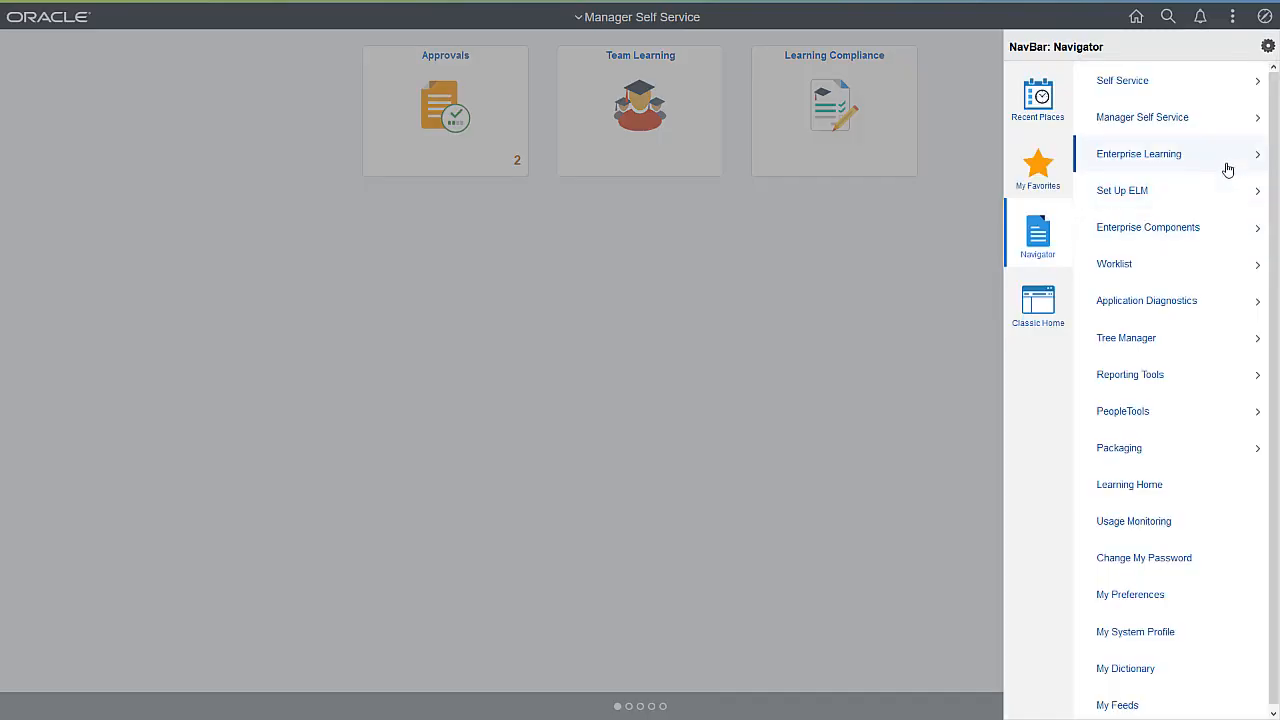
click(1139, 153)
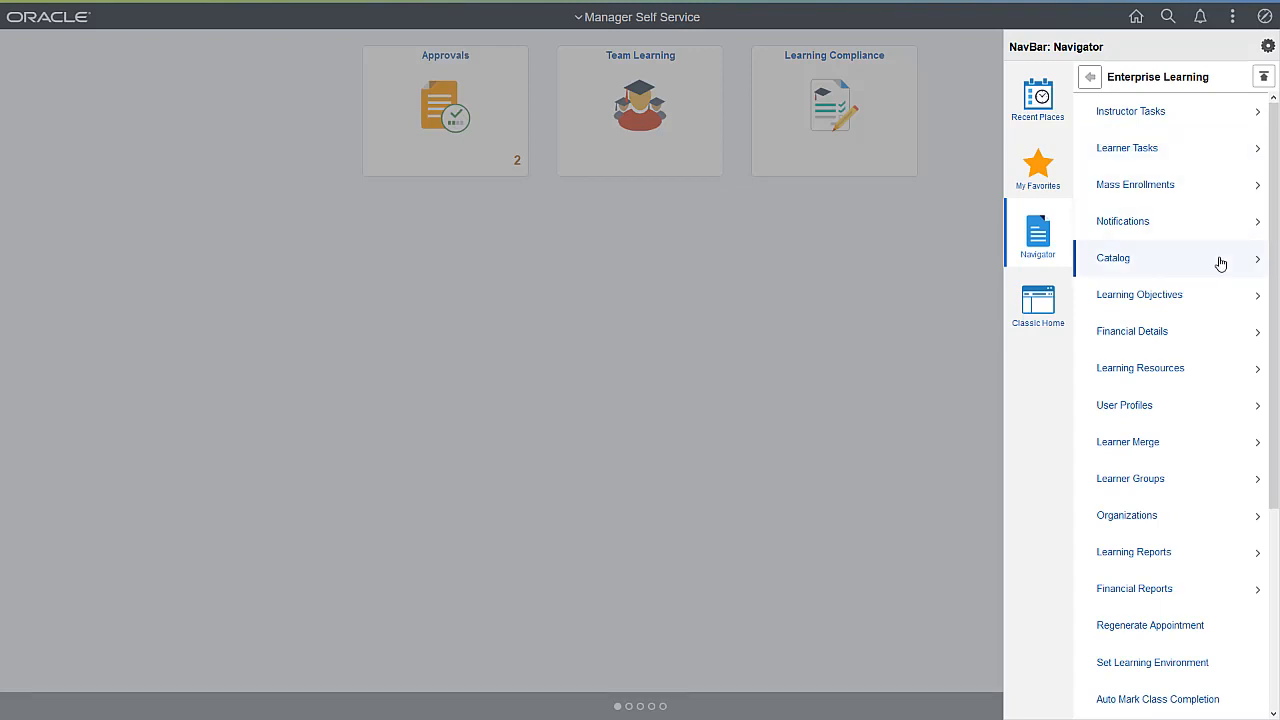
click(1206, 226)
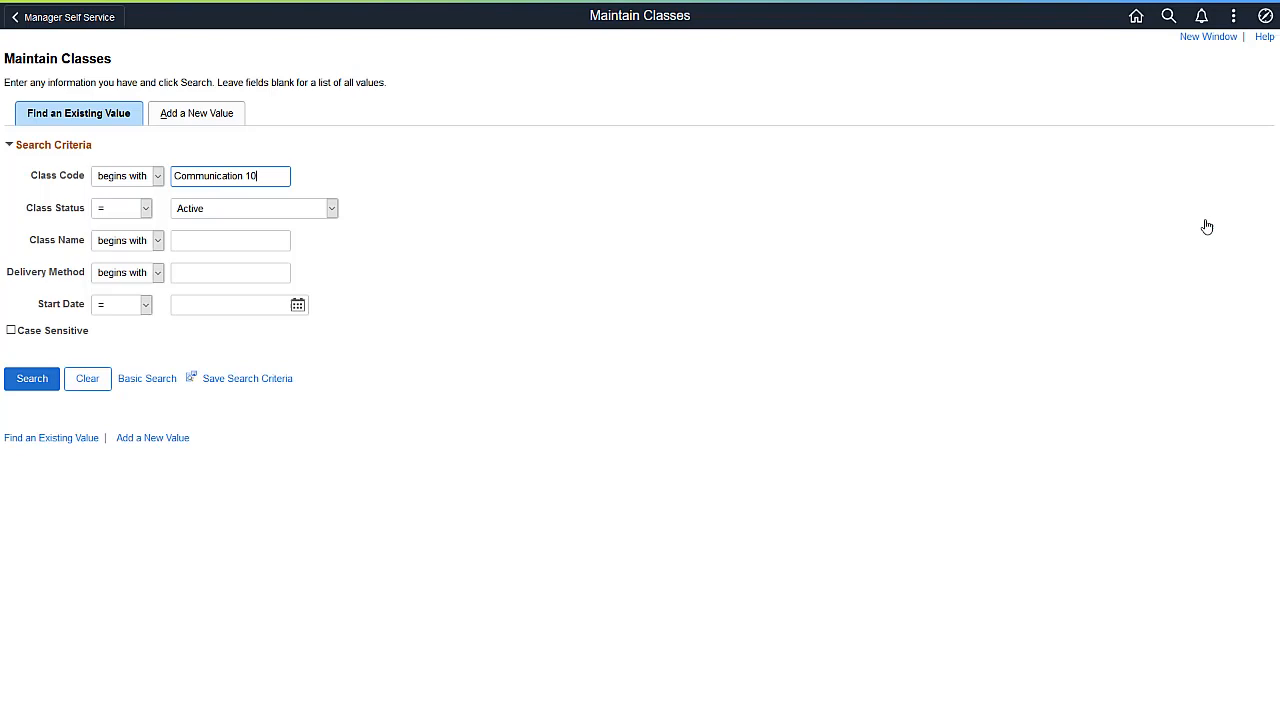
click(31, 378)
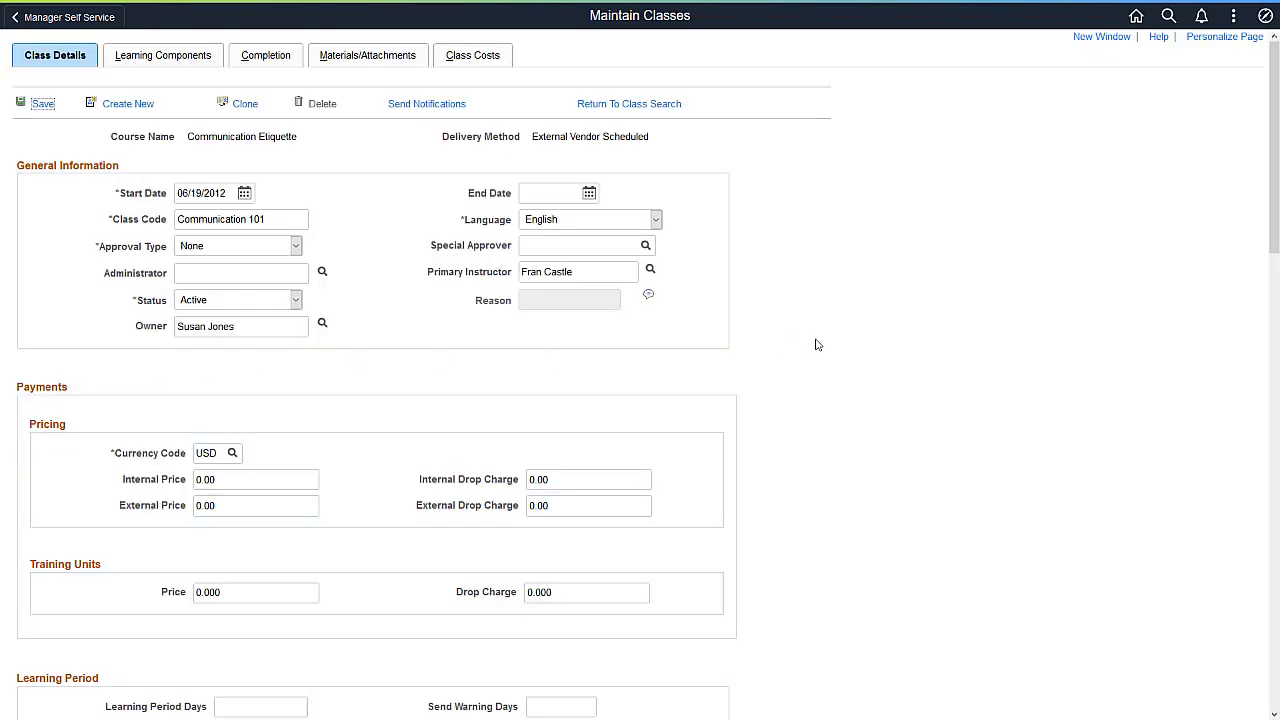
Open Mandatory Learning Setup from the bottom of Communication 101's Class Details.
scroll(down, 3)
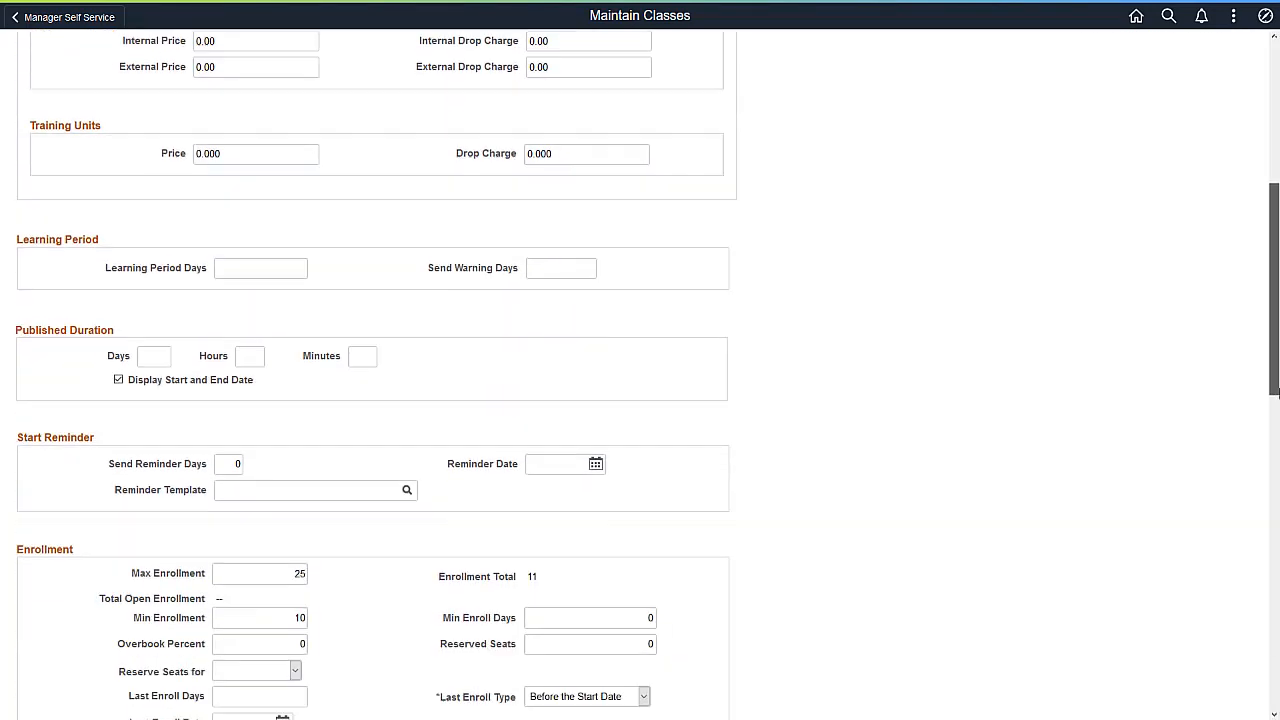
scroll(down, 3)
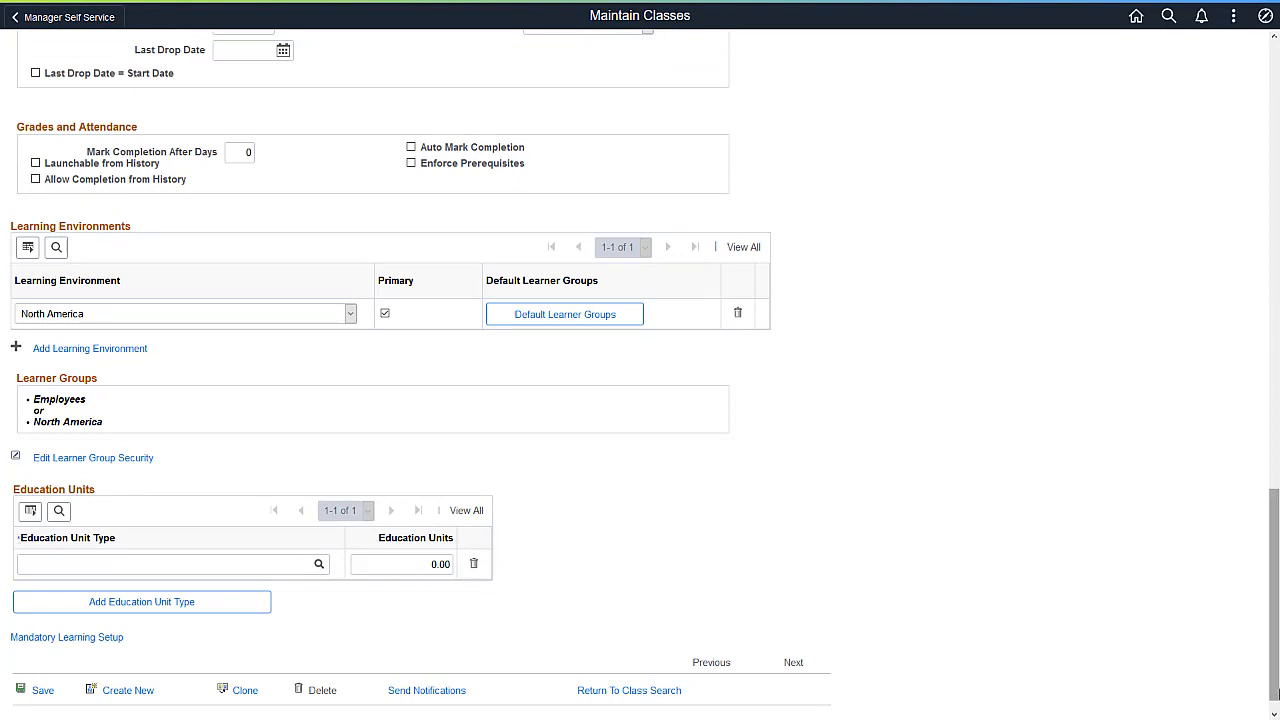
mouse_move(106, 662)
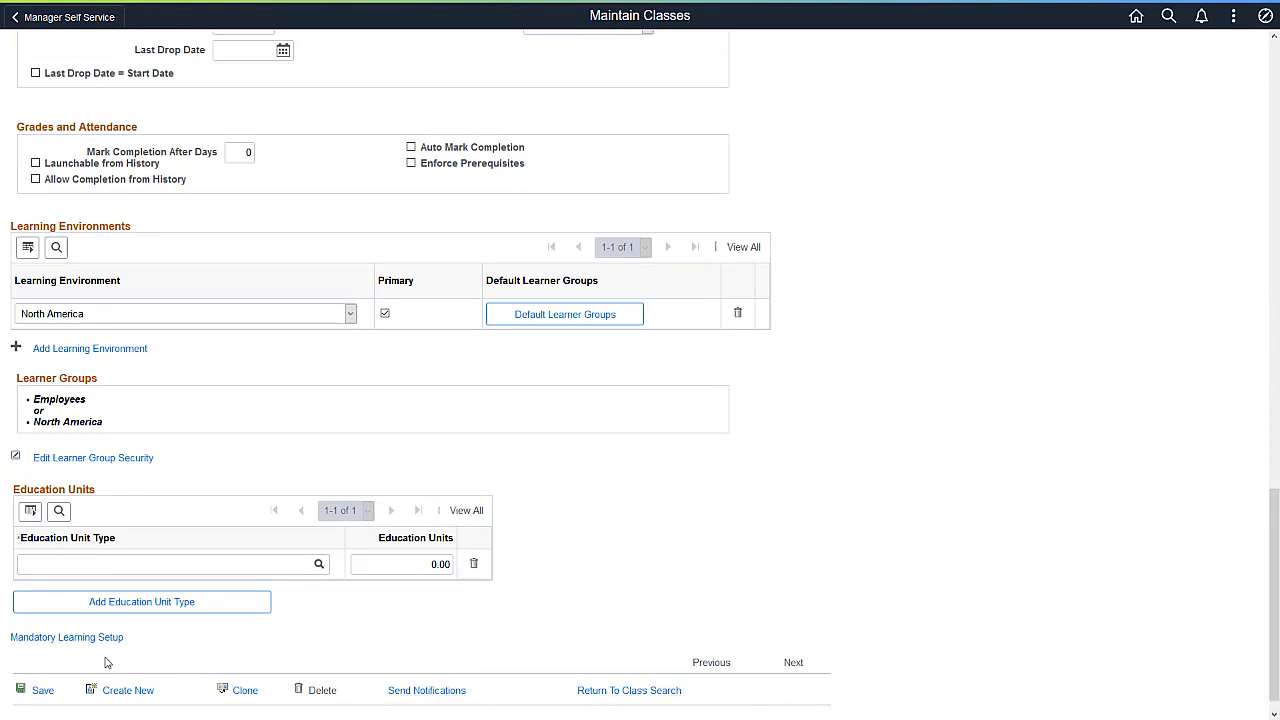
click(66, 637)
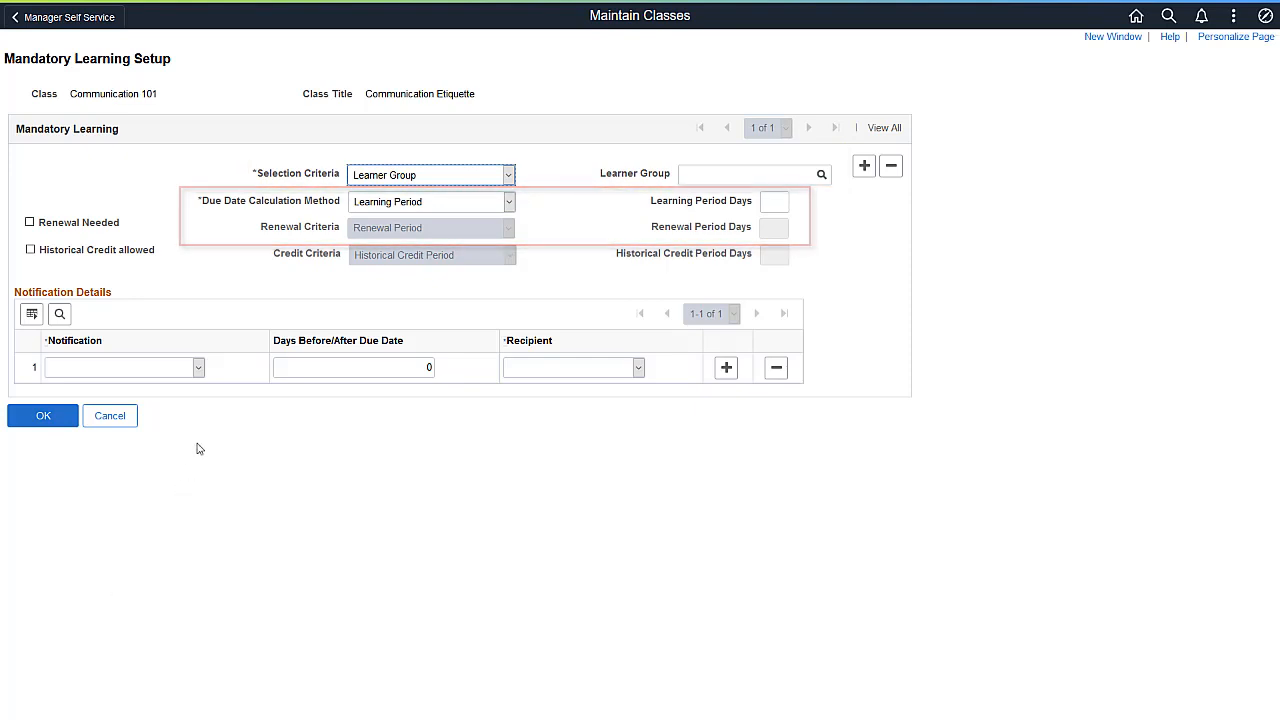
Set the first notification type to Enrollment, with recipient Both.
click(197, 367)
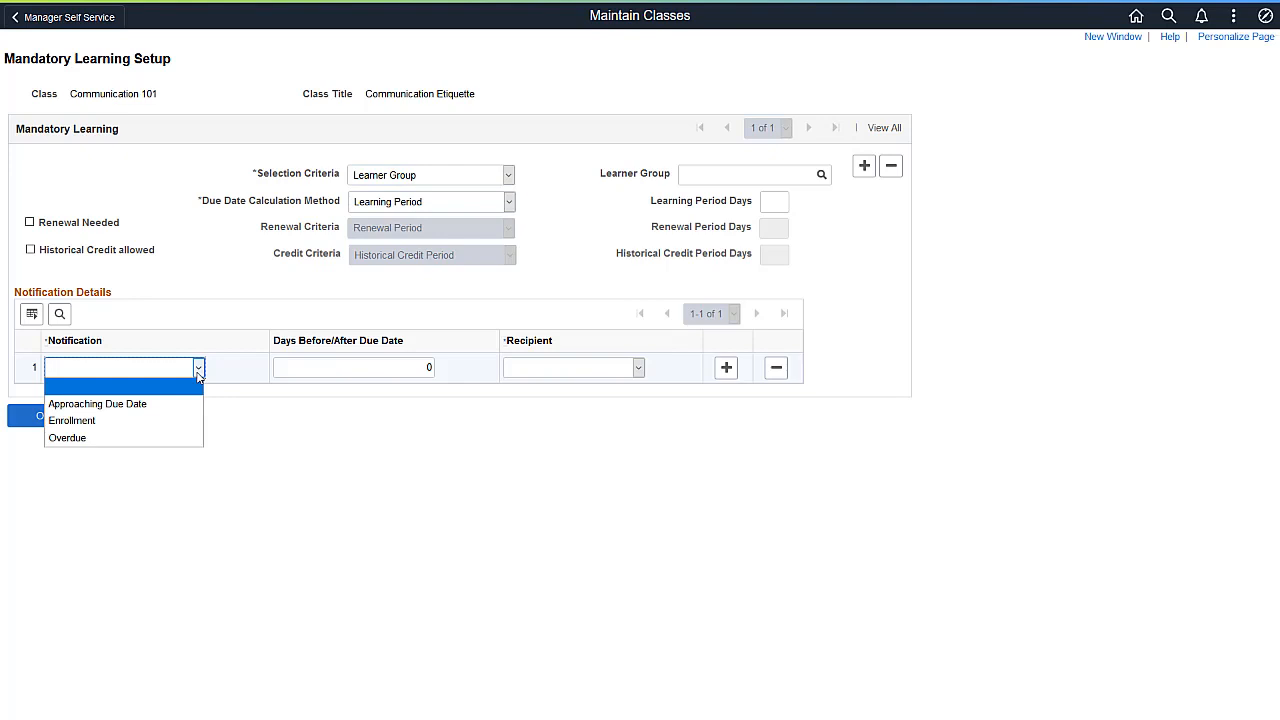
click(72, 420)
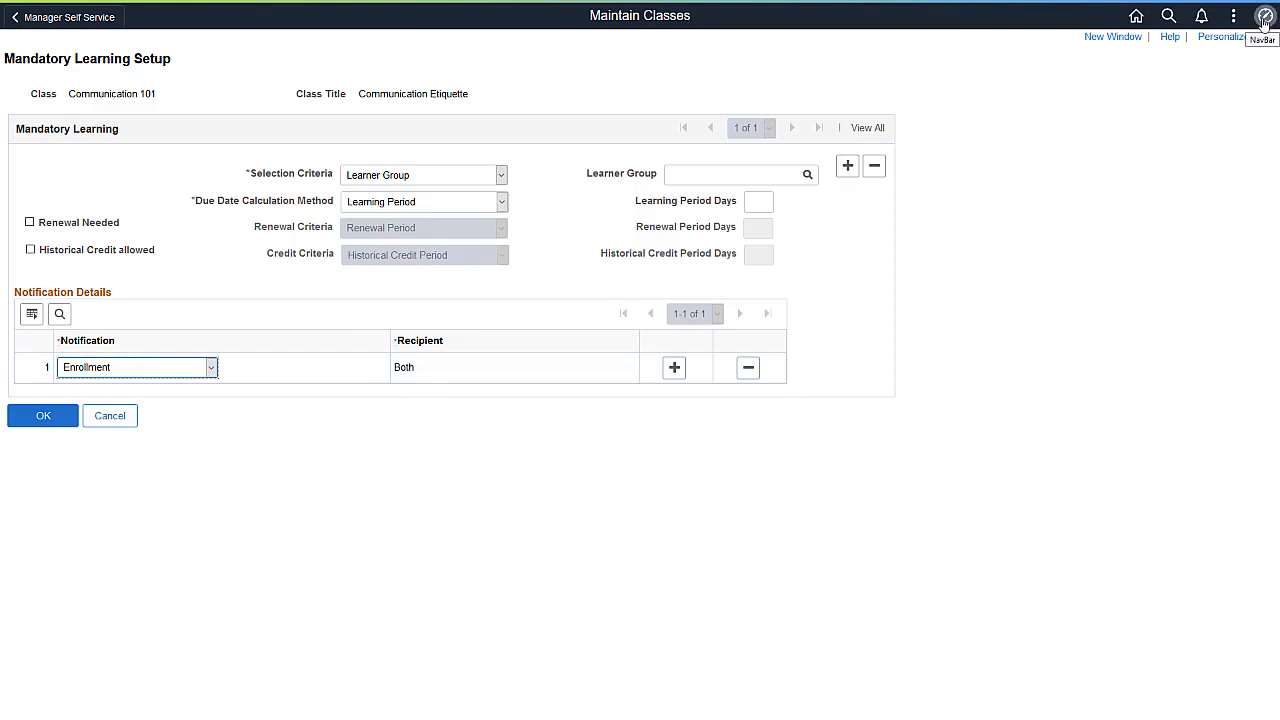
Open course COMM1001, Communication Etiquette, in Catalog > Maintain Courses.
click(1264, 15)
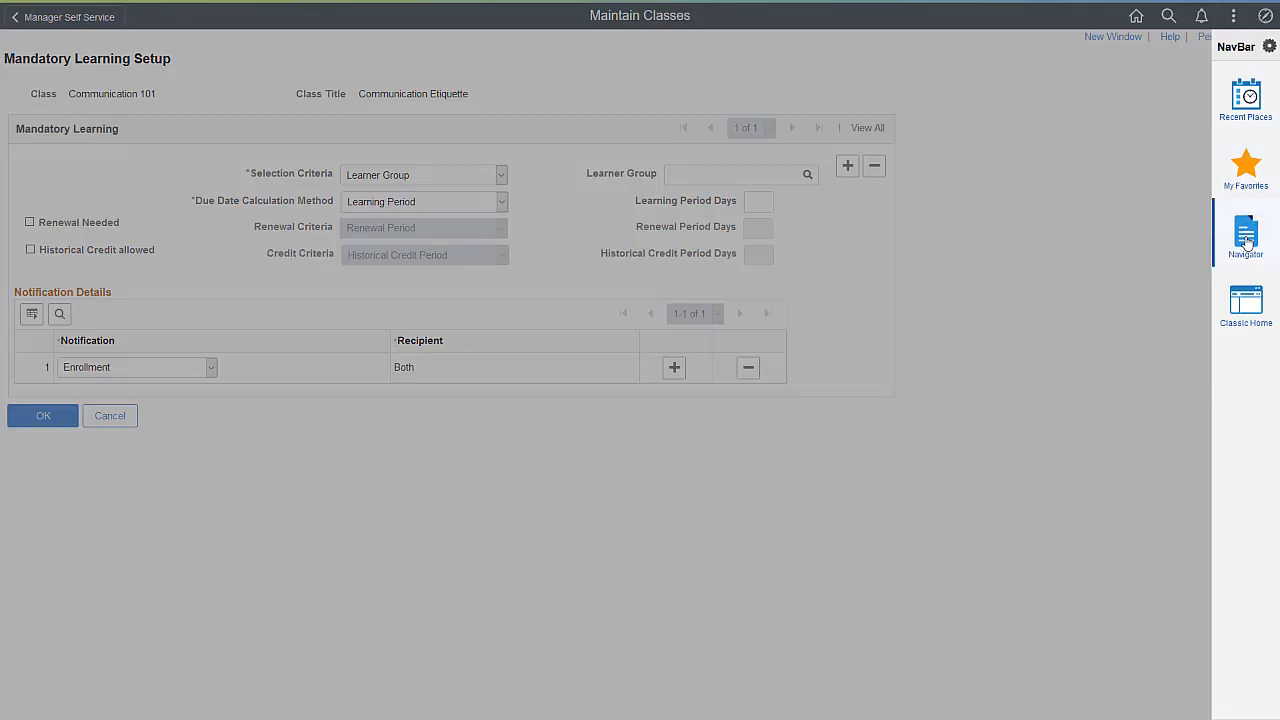
click(1245, 238)
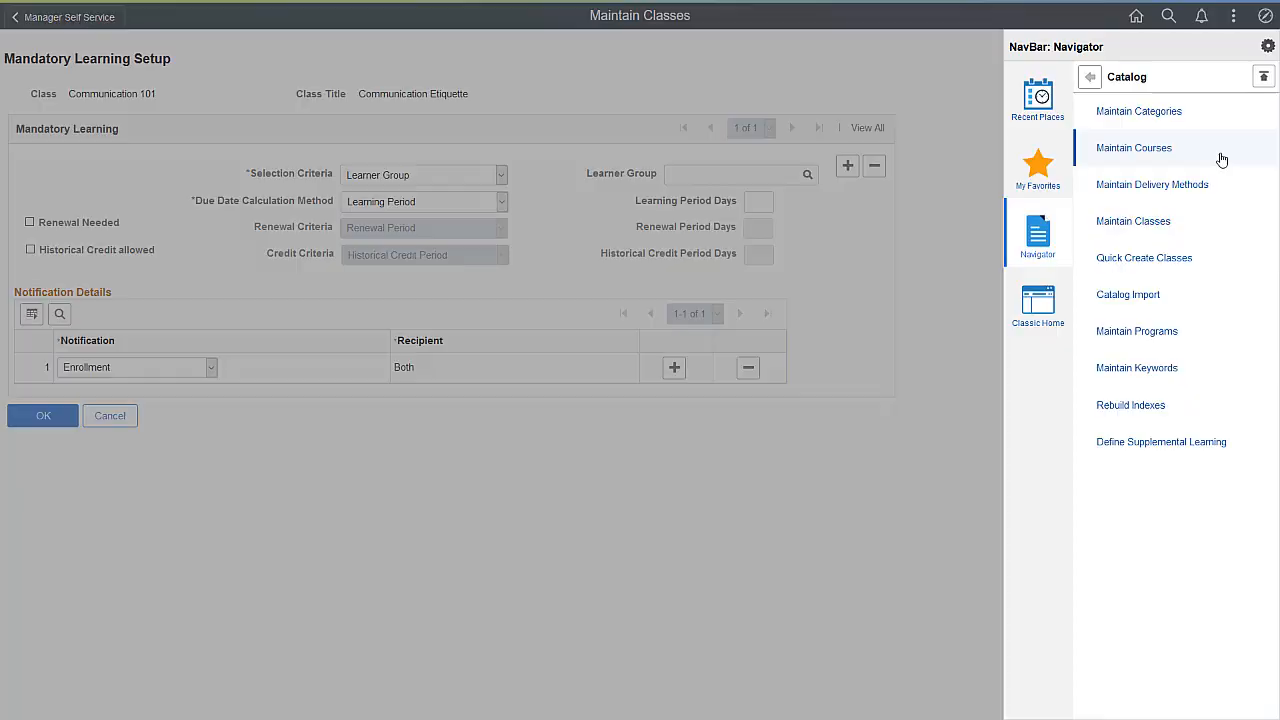
click(1134, 147)
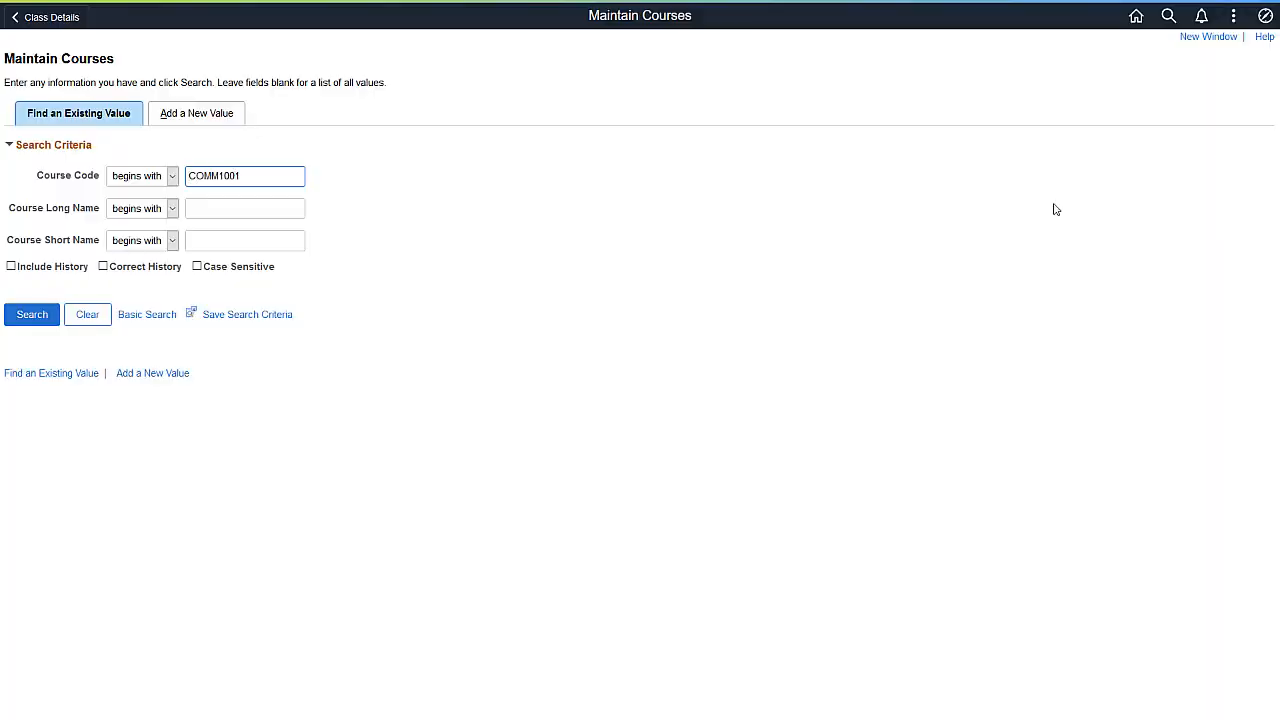
click(31, 314)
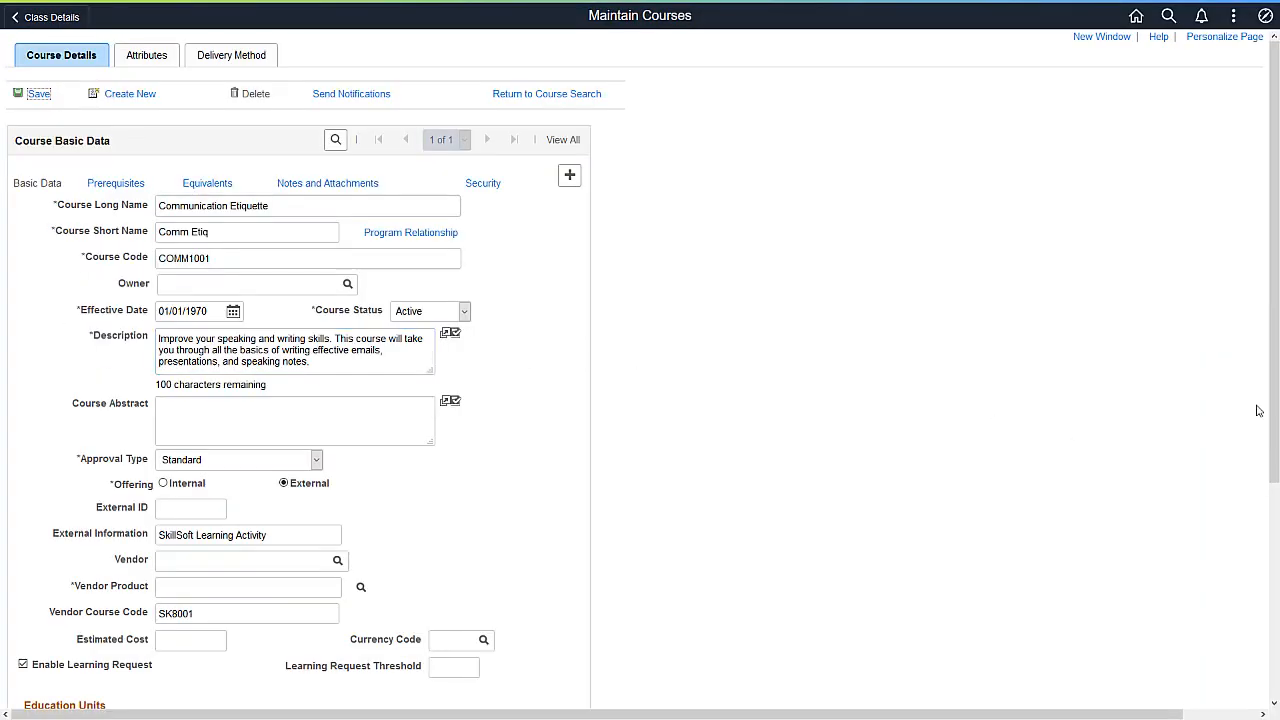
Review the available education unit types in the empty Education Units section.
scroll(down, 3)
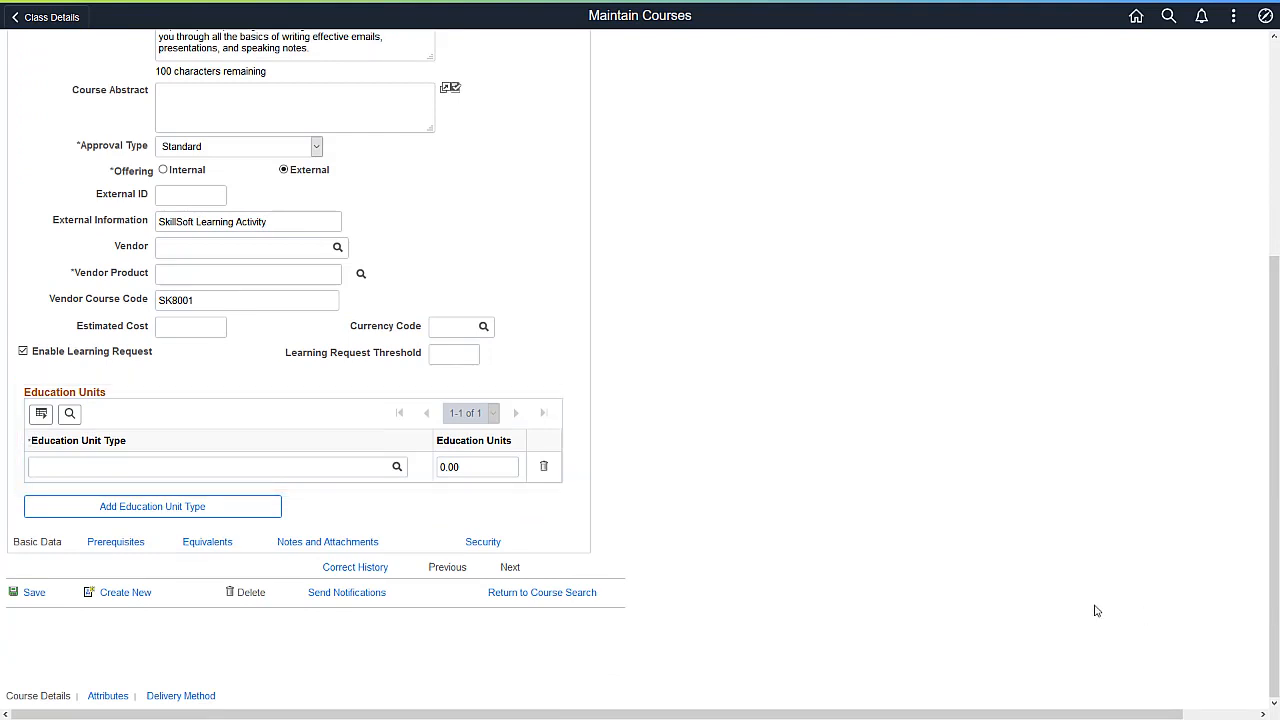
click(396, 467)
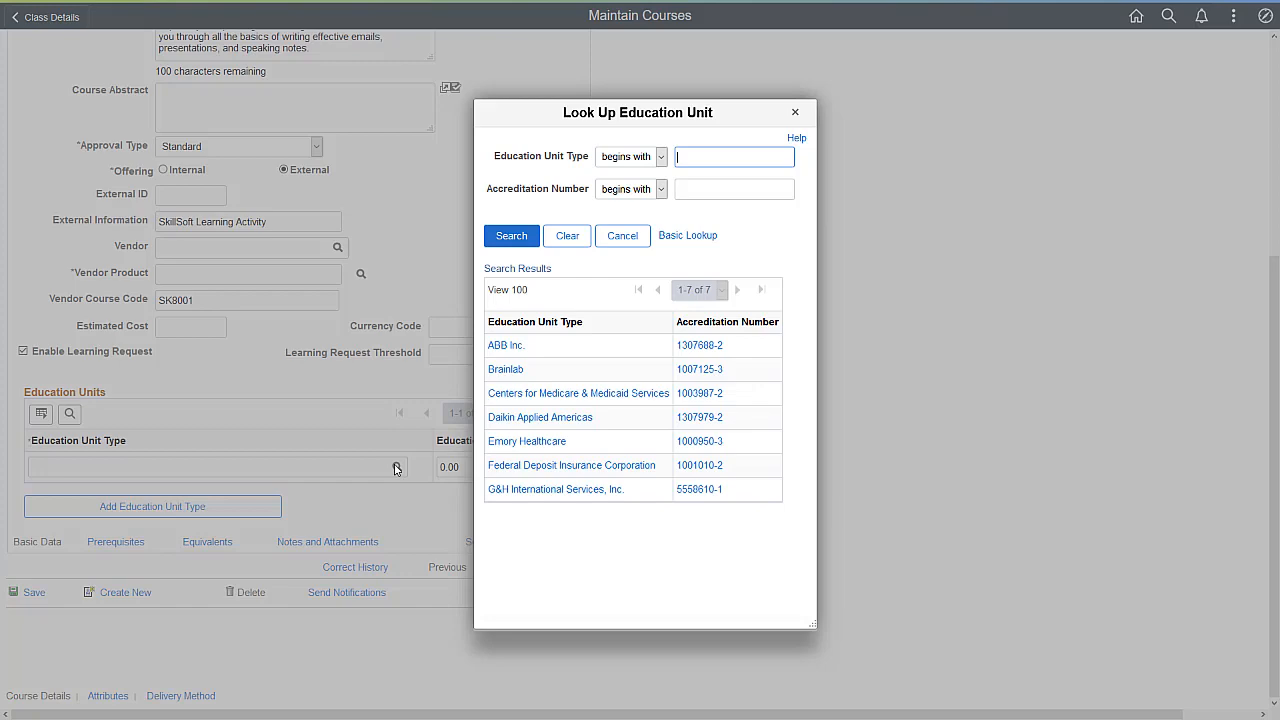
click(795, 111)
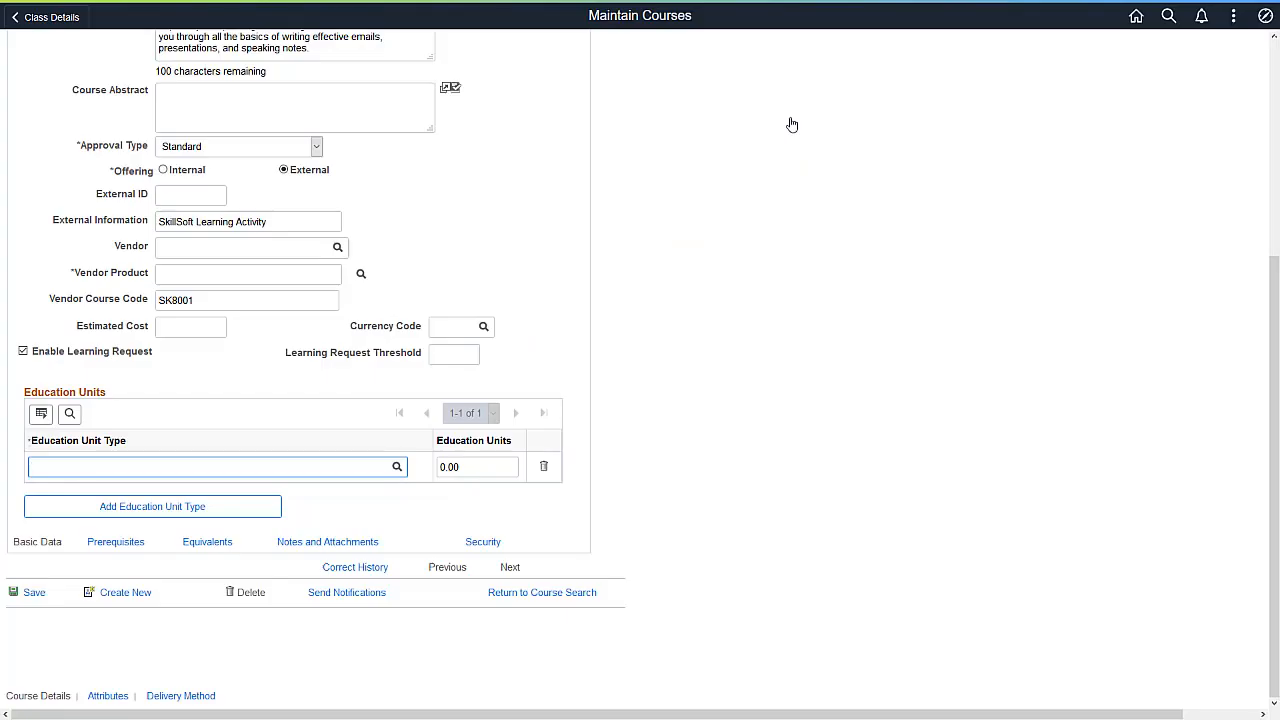
click(1264, 16)
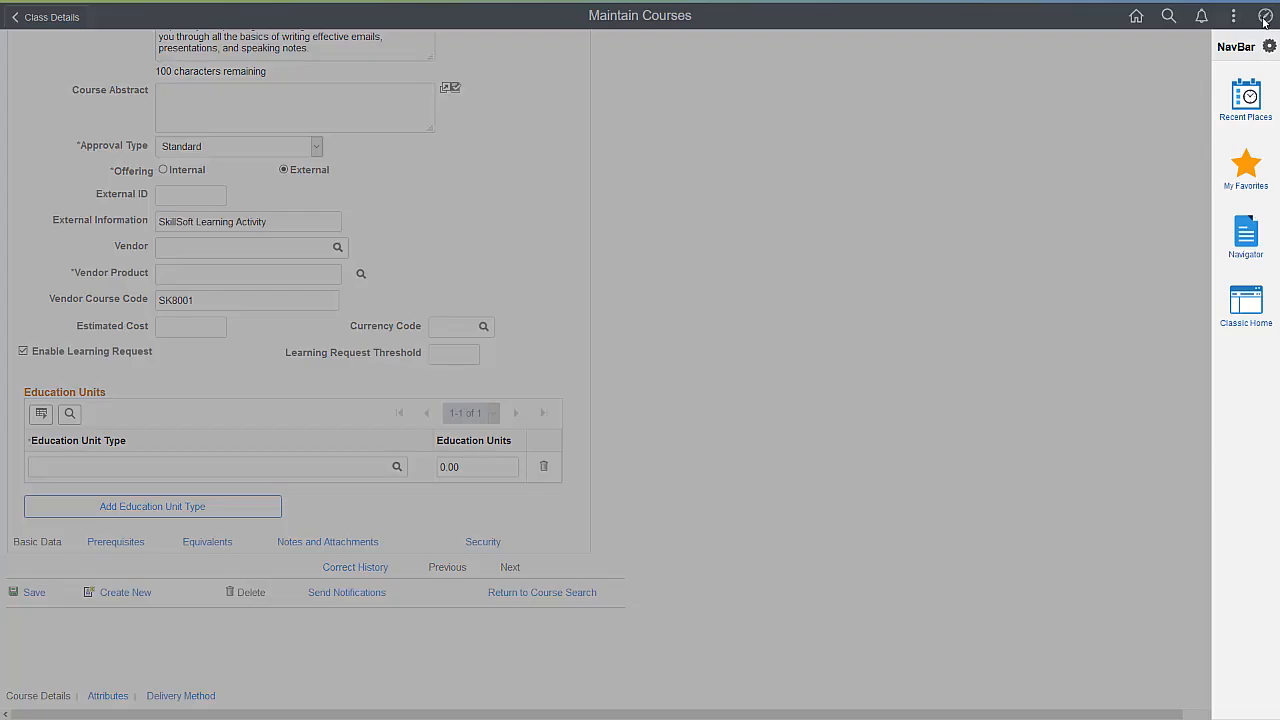
Open the Basics of Management program (MDC_BasMgmt01) in Catalog > Maintain Programs.
click(1245, 235)
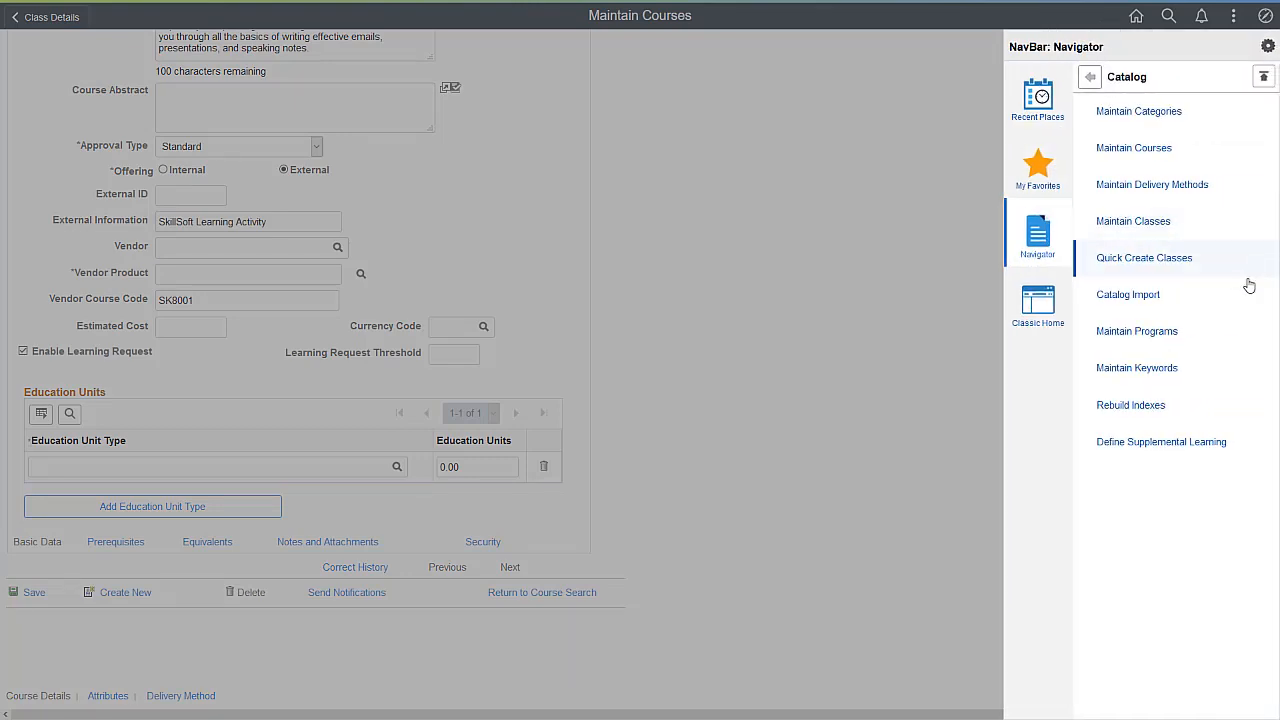
click(1137, 331)
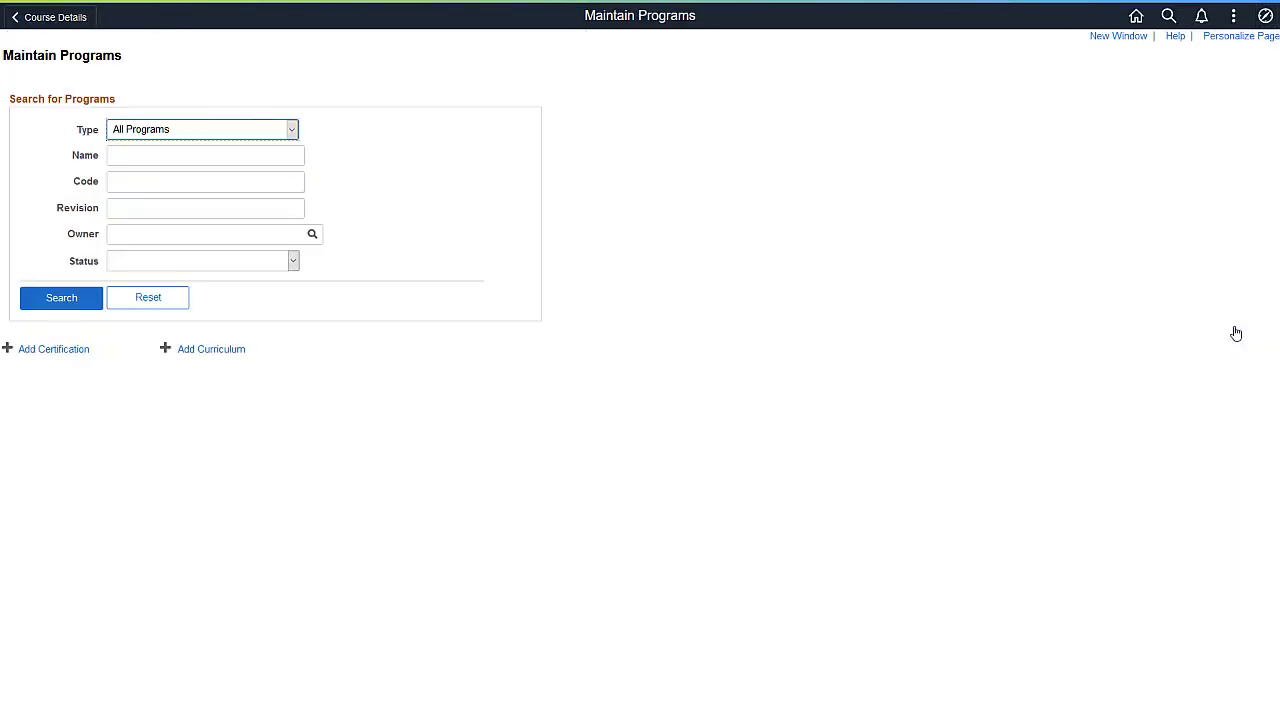
click(60, 297)
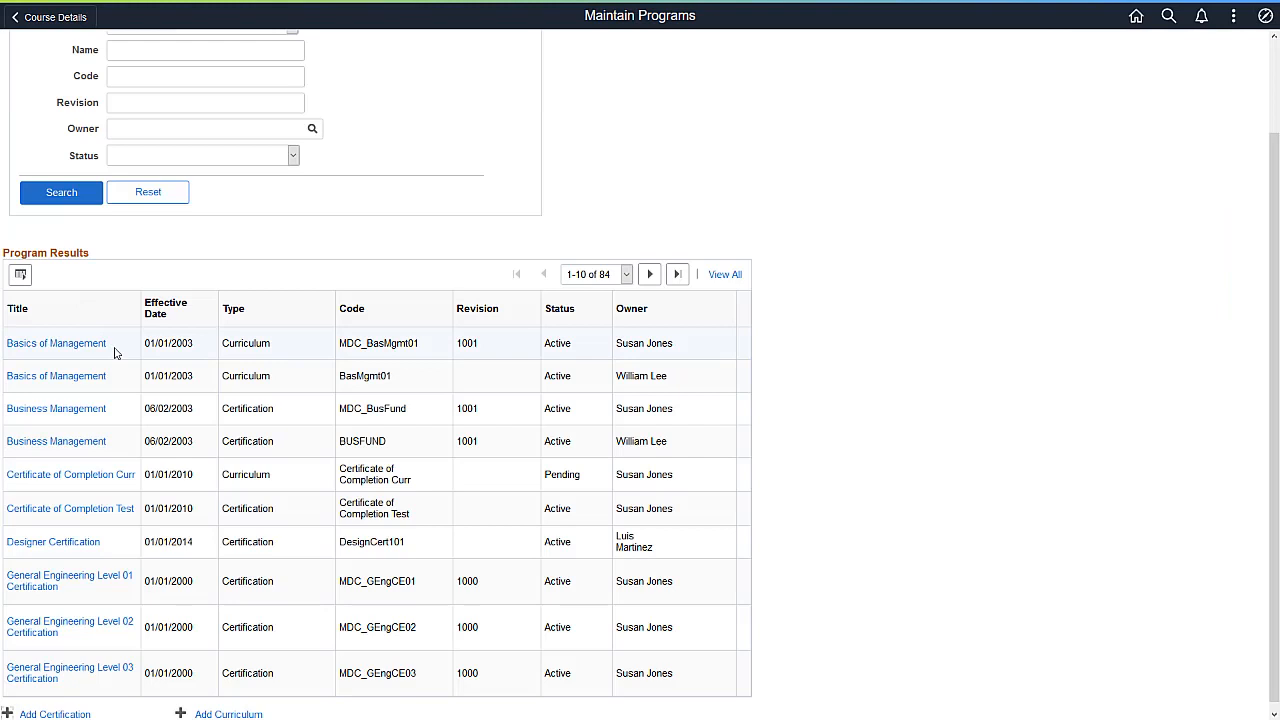
click(56, 343)
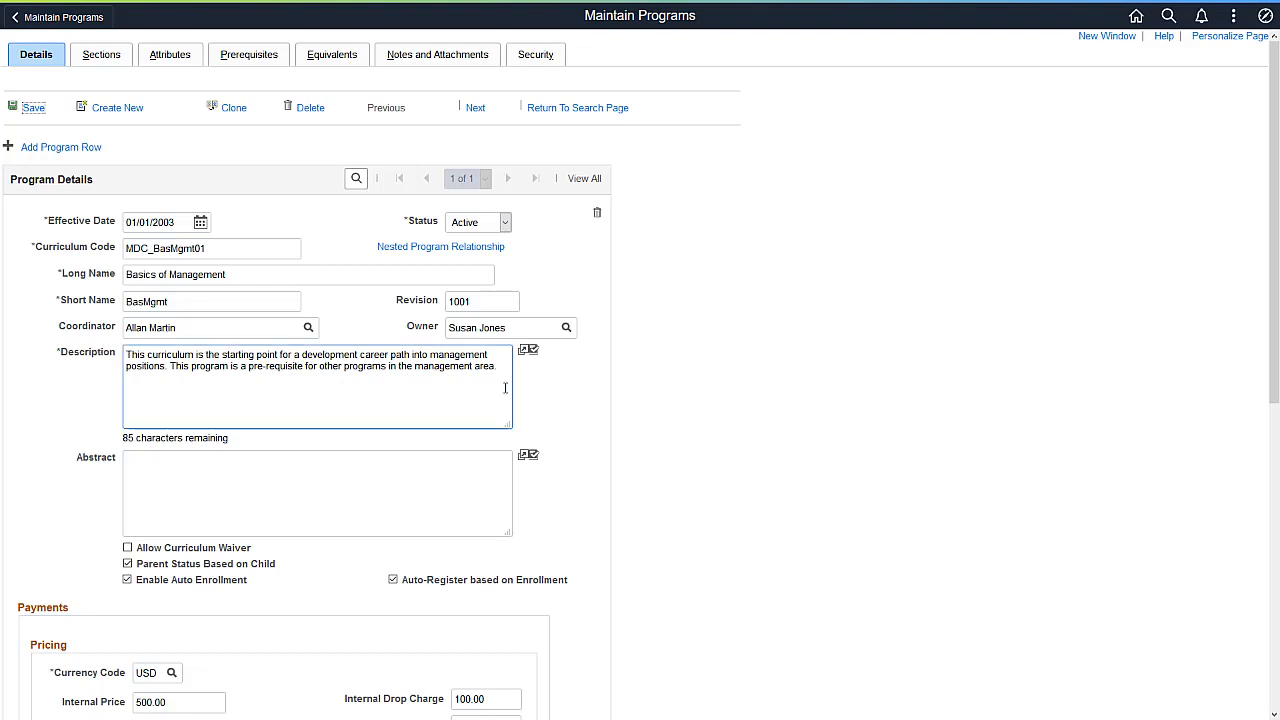
Browse the Enterprise Learning User Profiles pages, then return to the Employee Self Service home.
click(1265, 16)
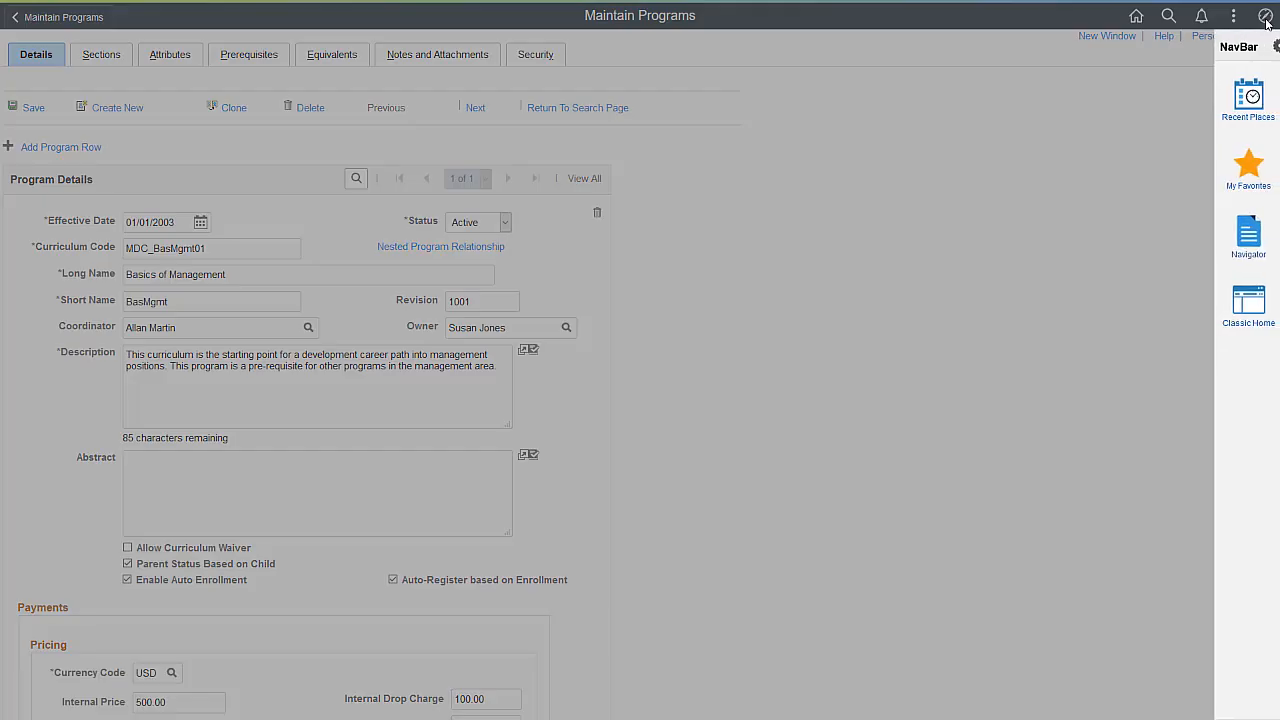
click(1247, 237)
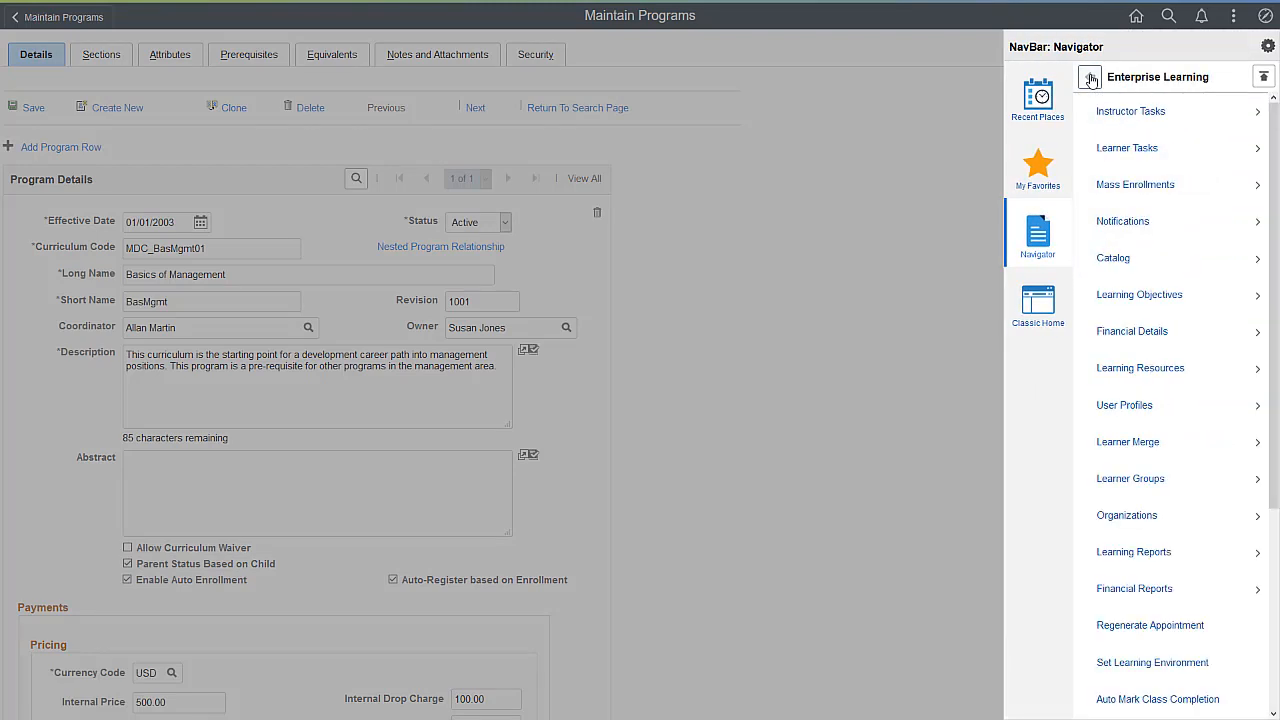
click(1124, 405)
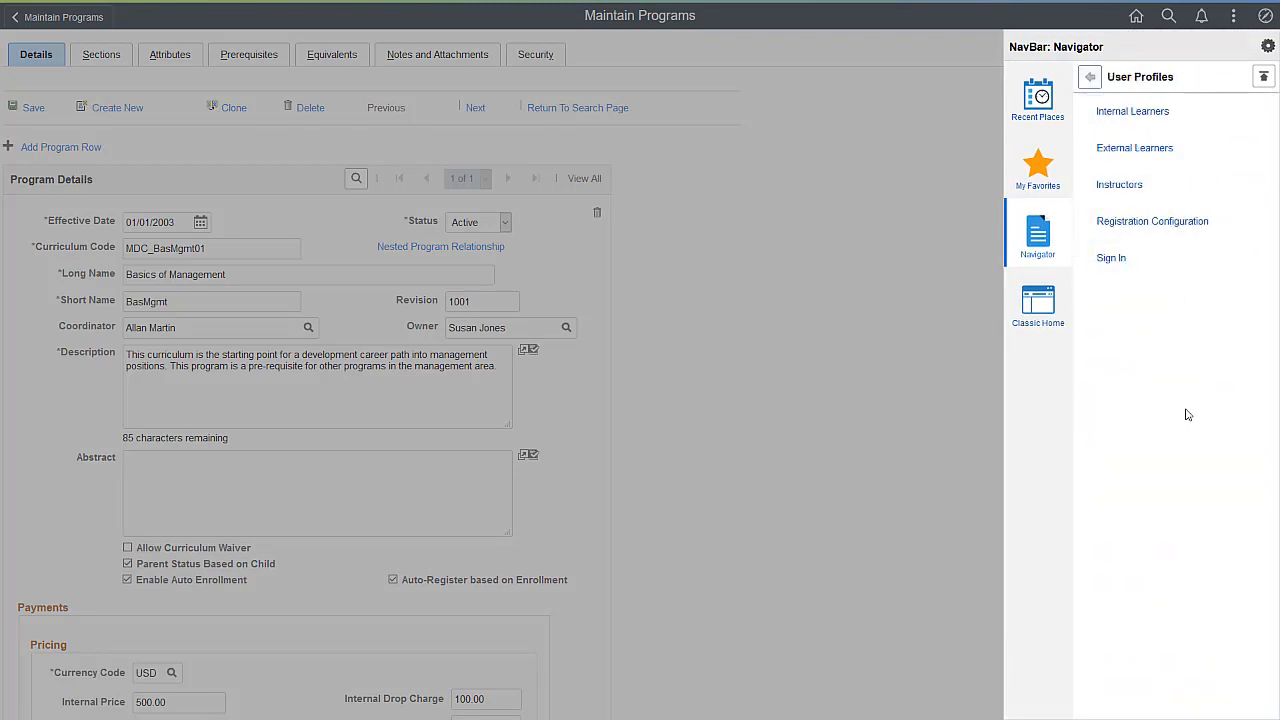
click(1152, 221)
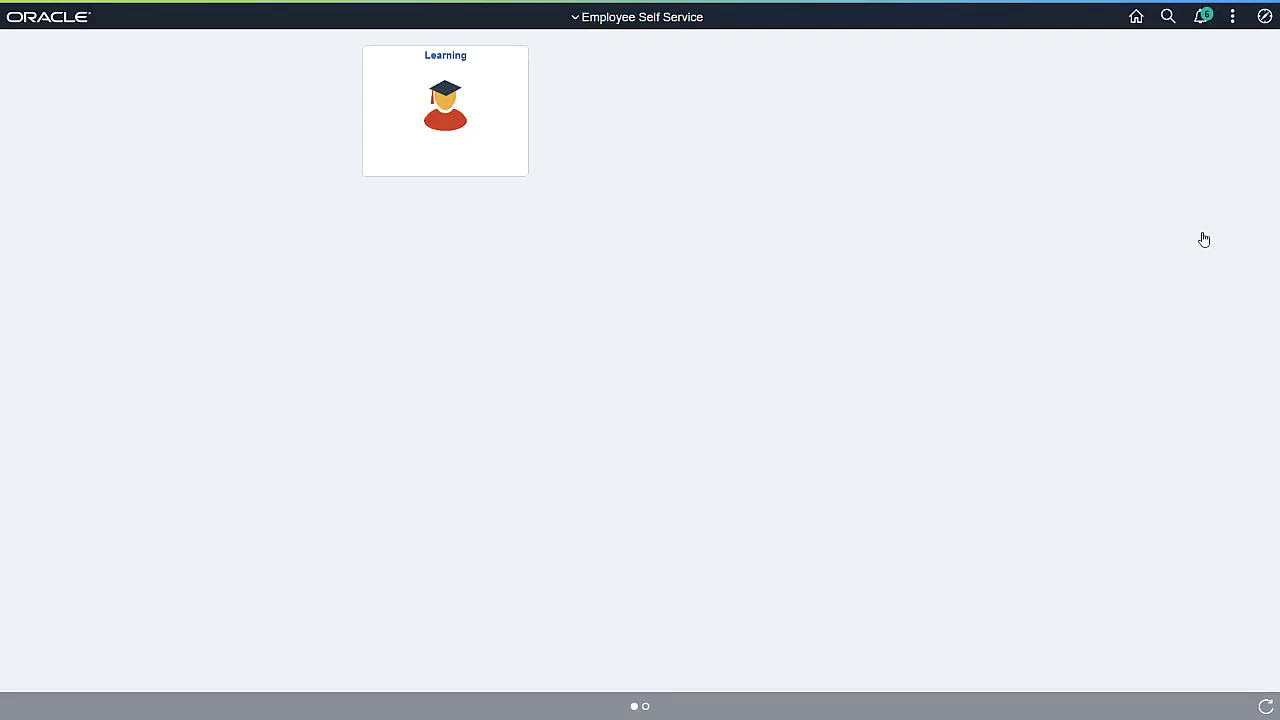
mouse_move(1169, 233)
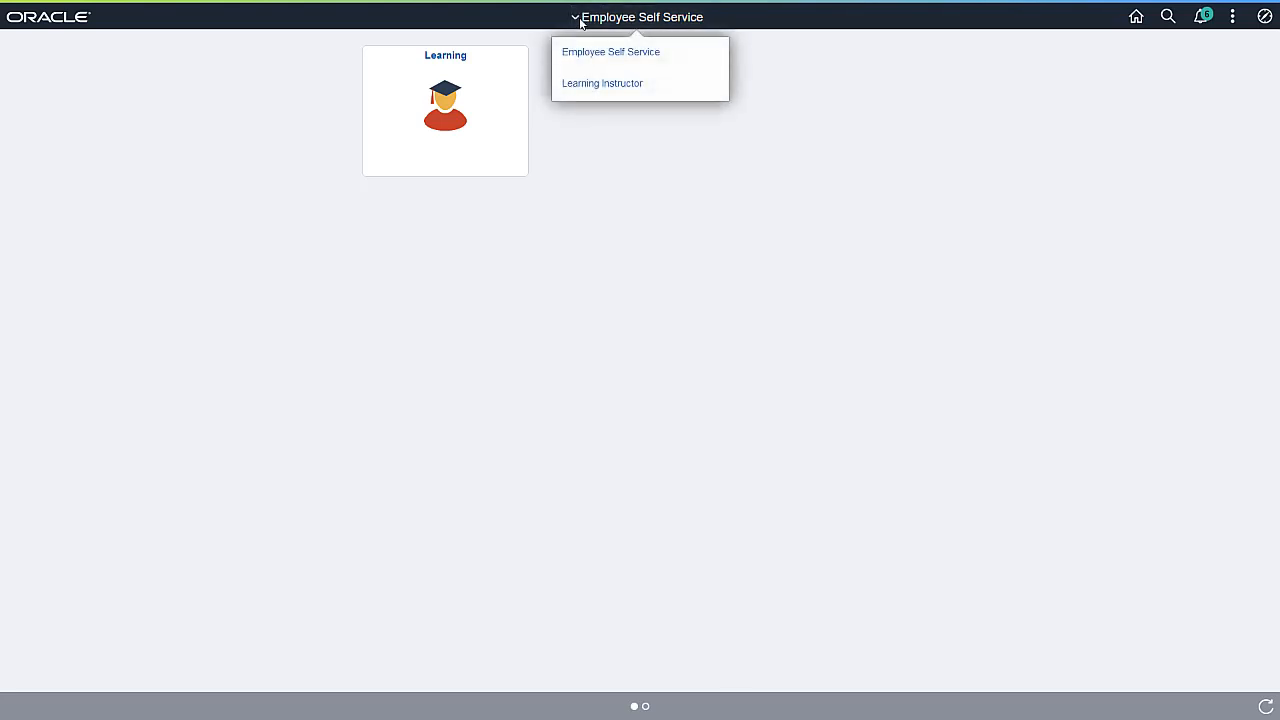
Switch to the Learning Instructor home and open the Advanced Business Analysis class from Class Actions.
click(602, 83)
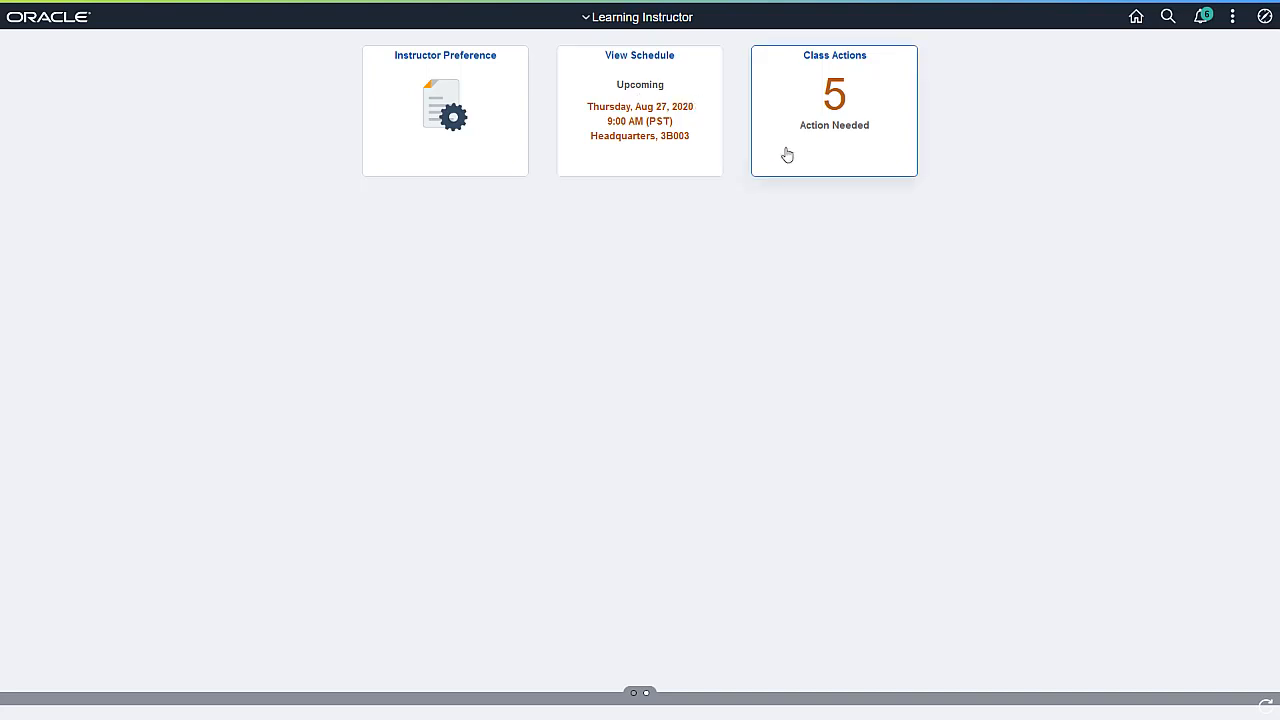
click(833, 110)
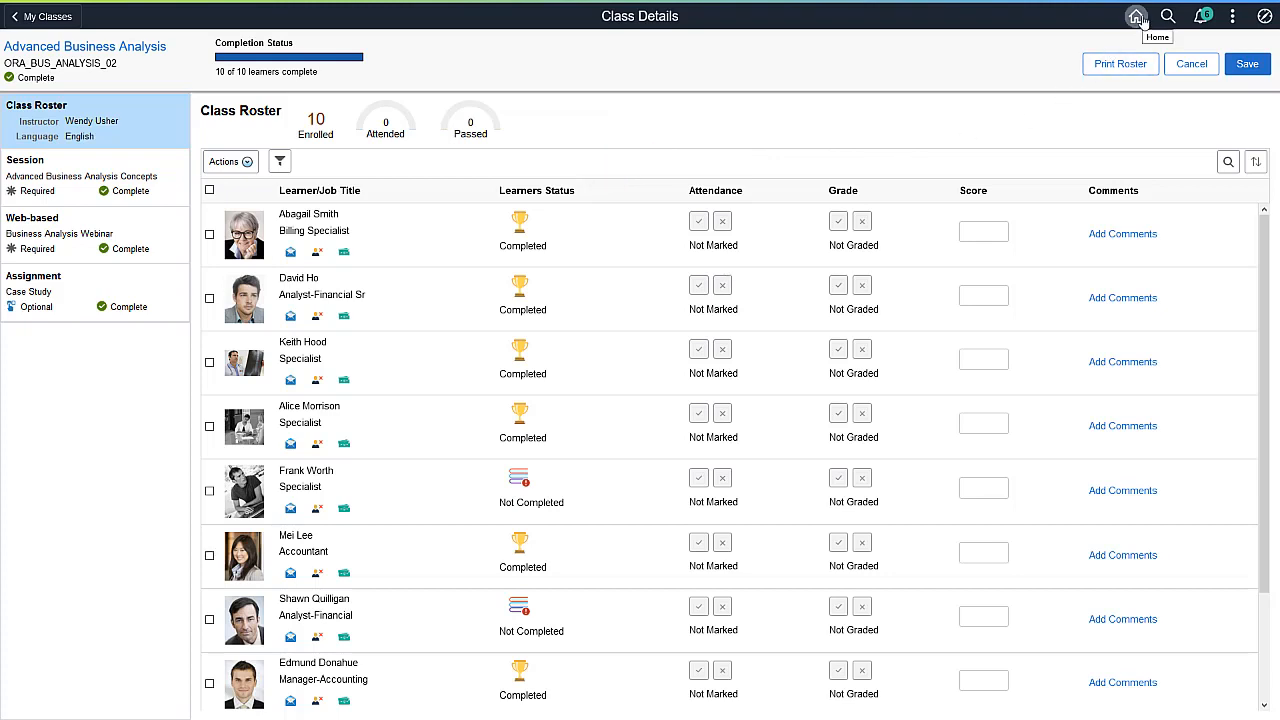
Return to the Learning Instructor home, open View Schedule, and show its week and month views.
click(1137, 16)
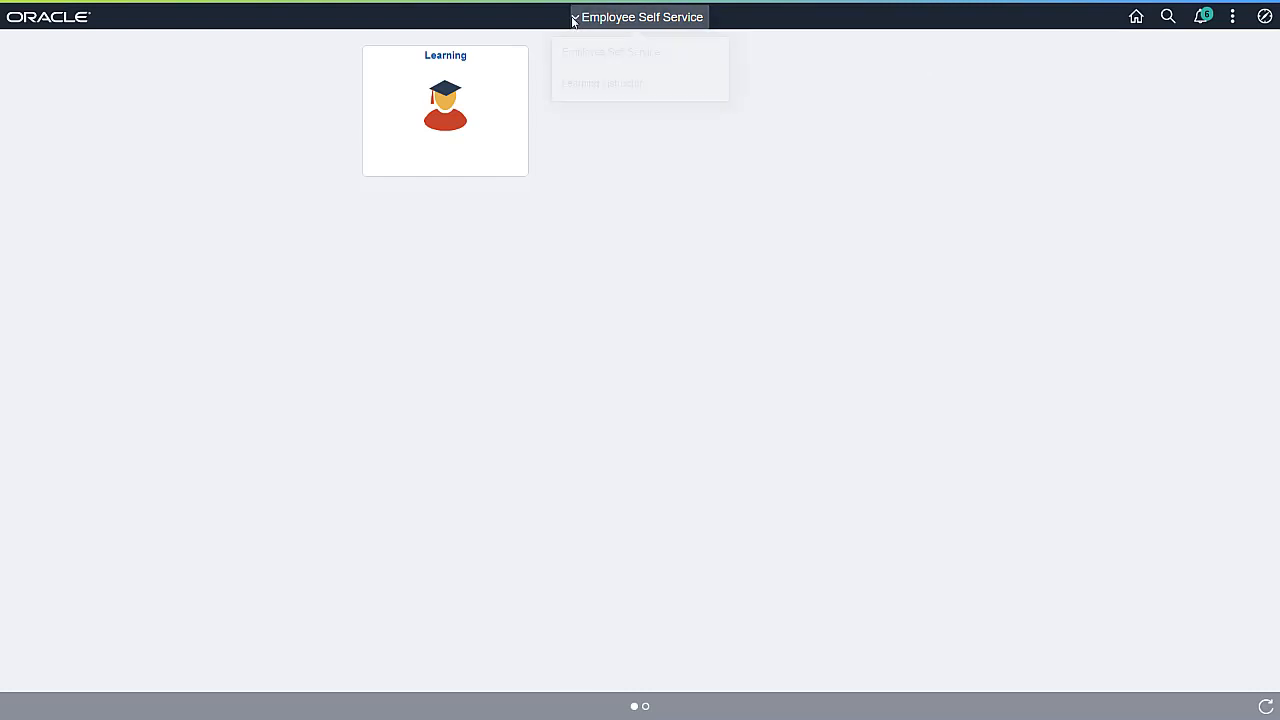
click(639, 17)
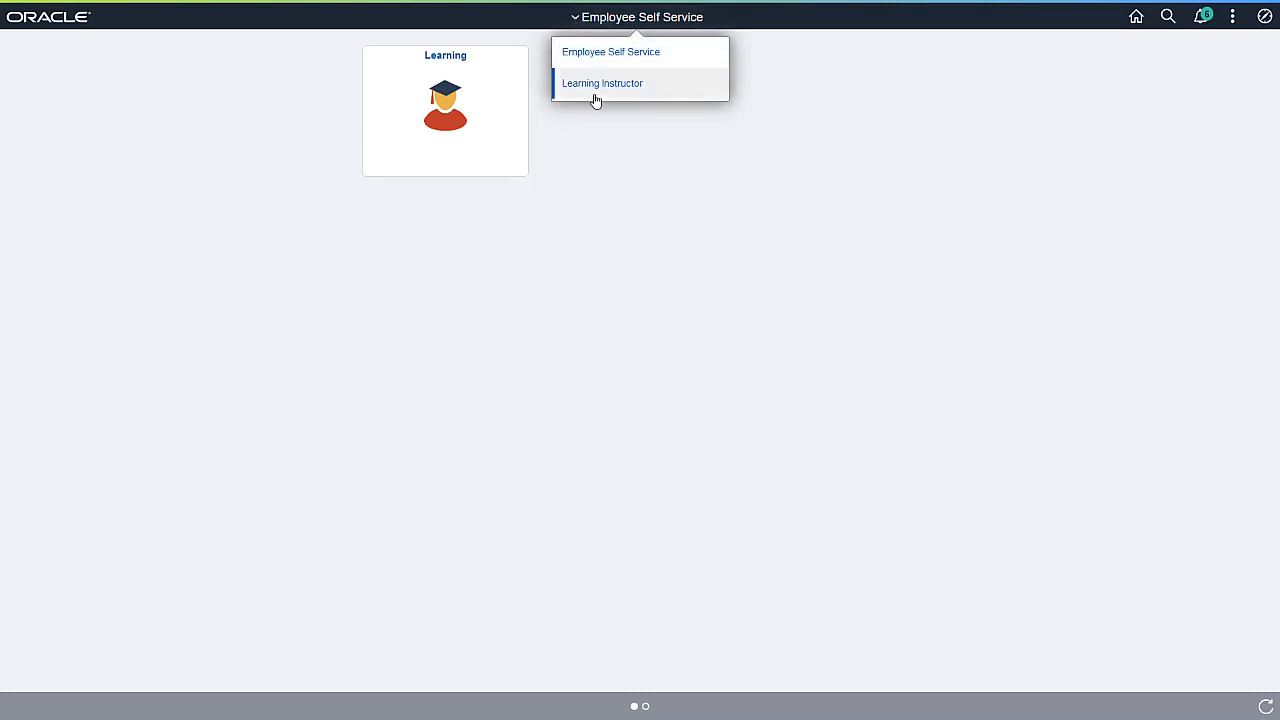
click(602, 83)
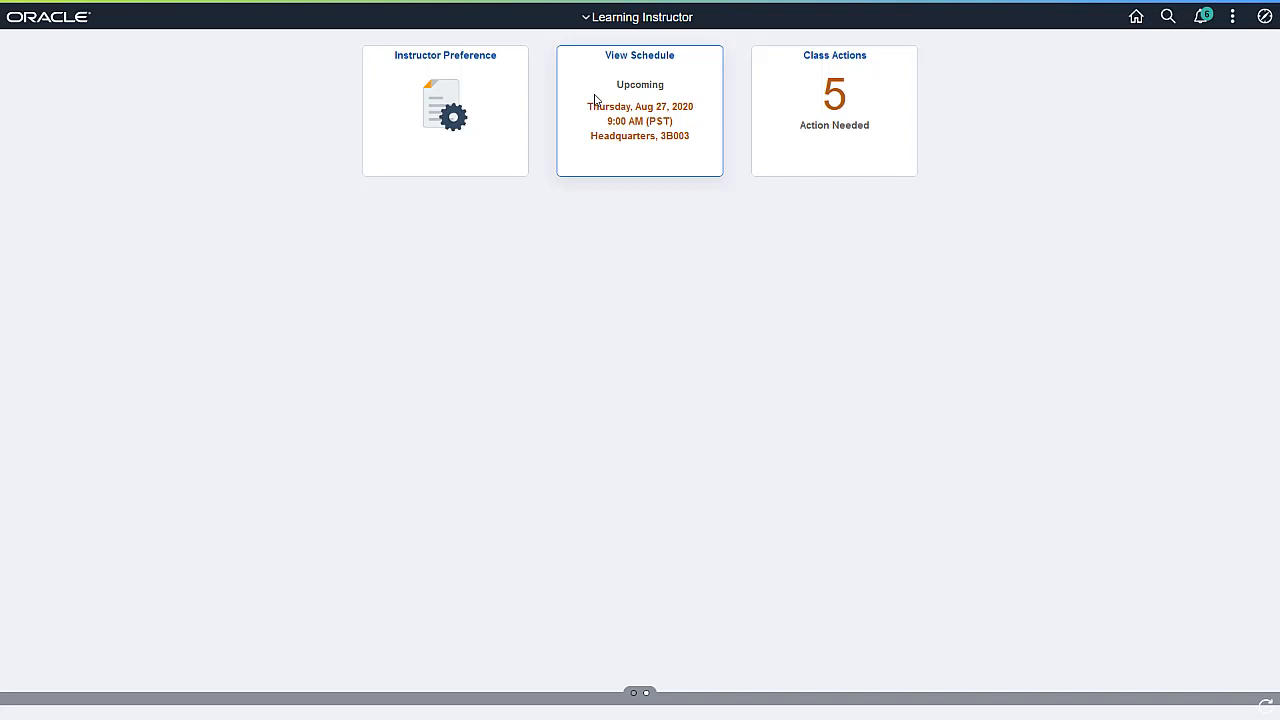
click(639, 110)
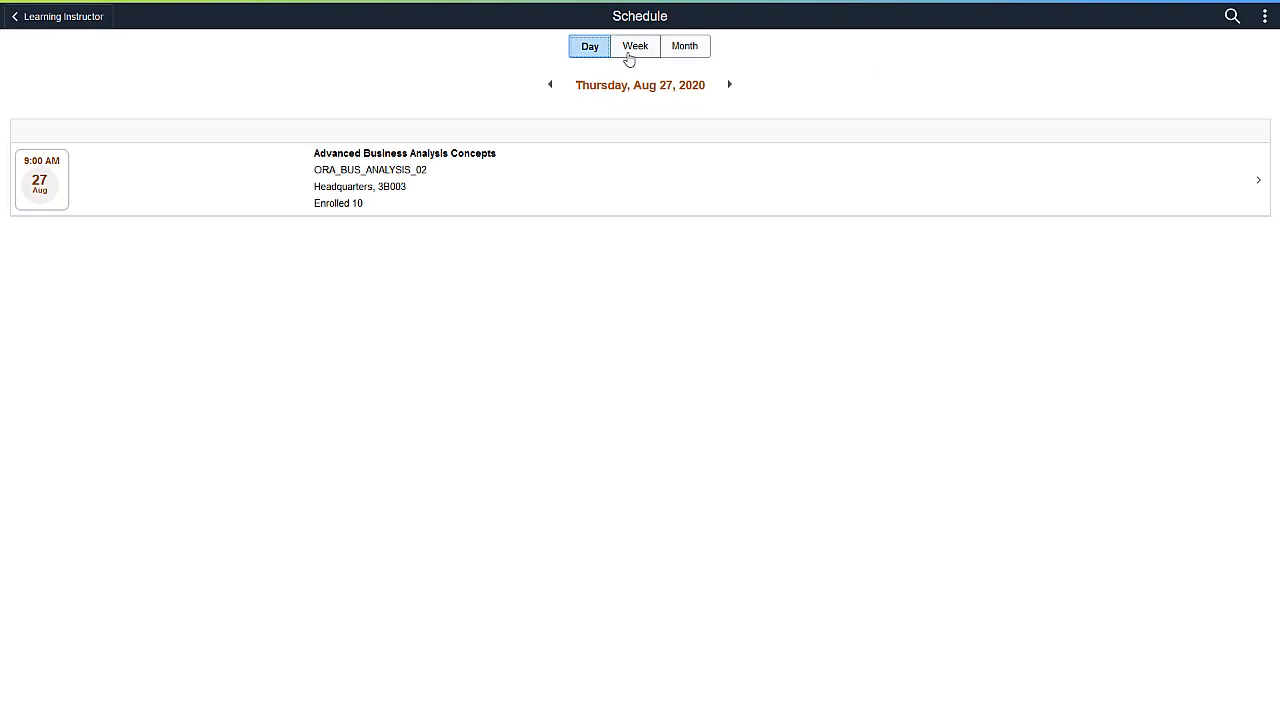
click(635, 46)
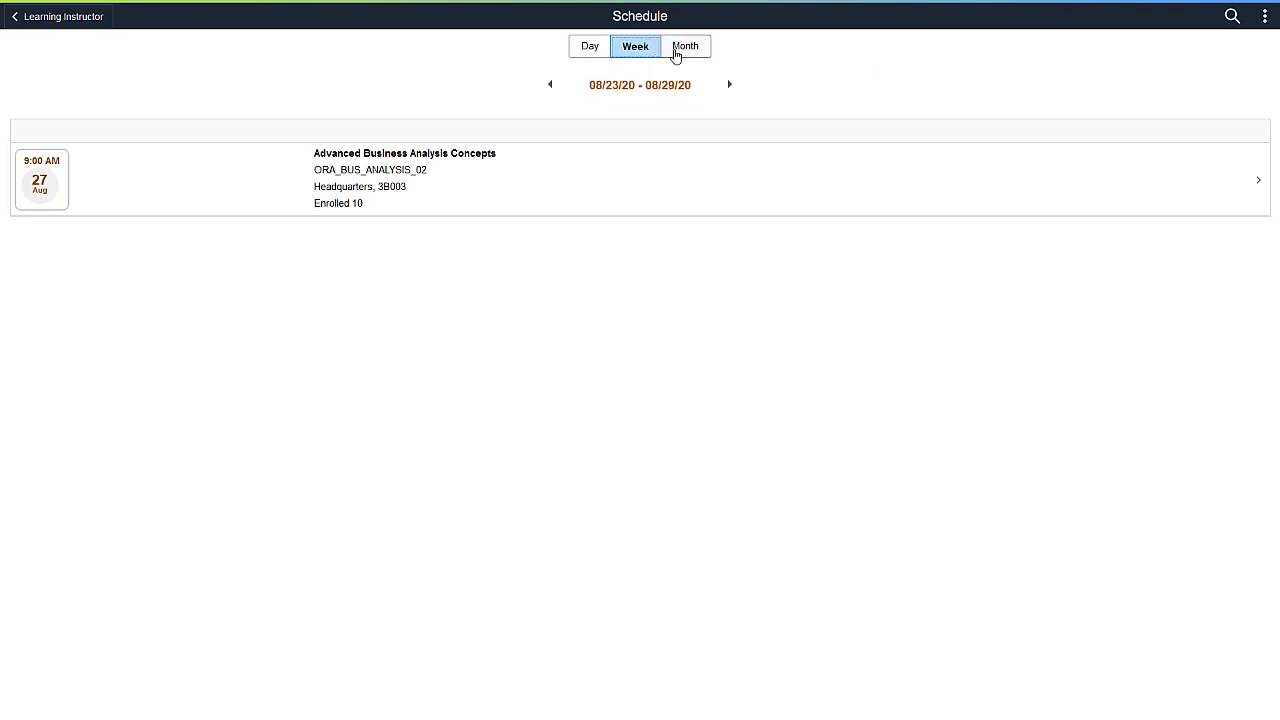
click(685, 46)
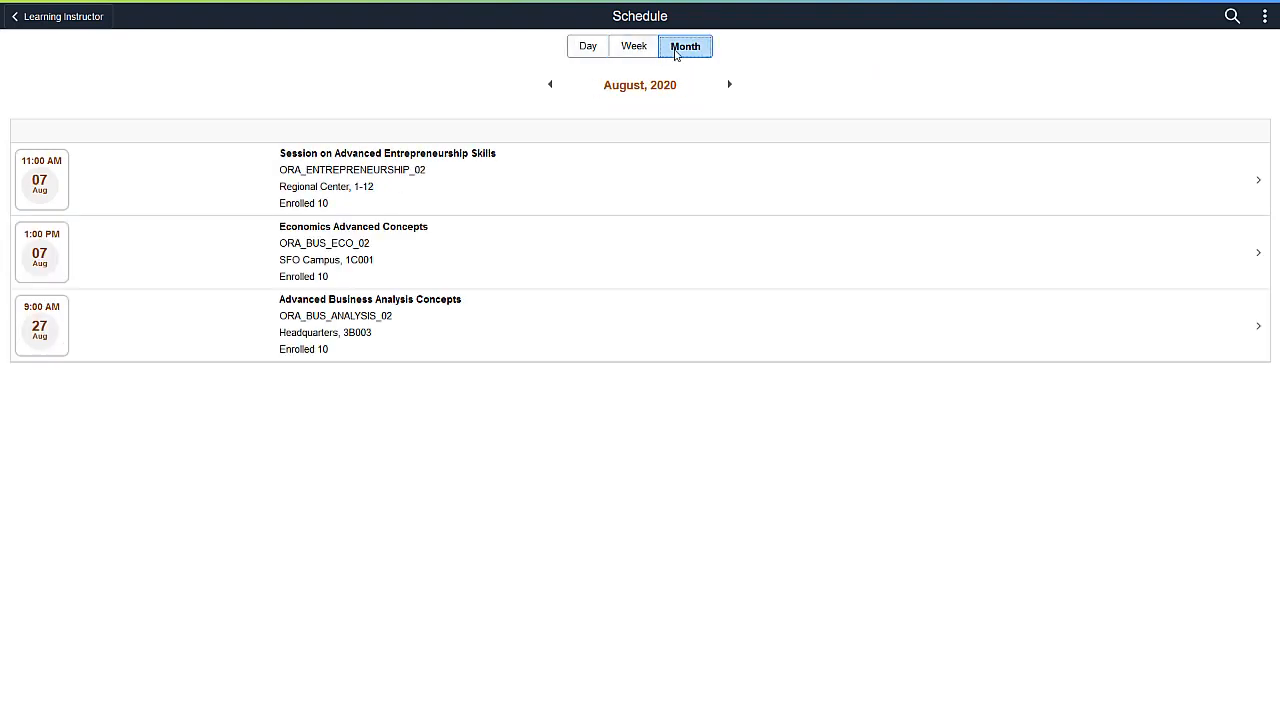